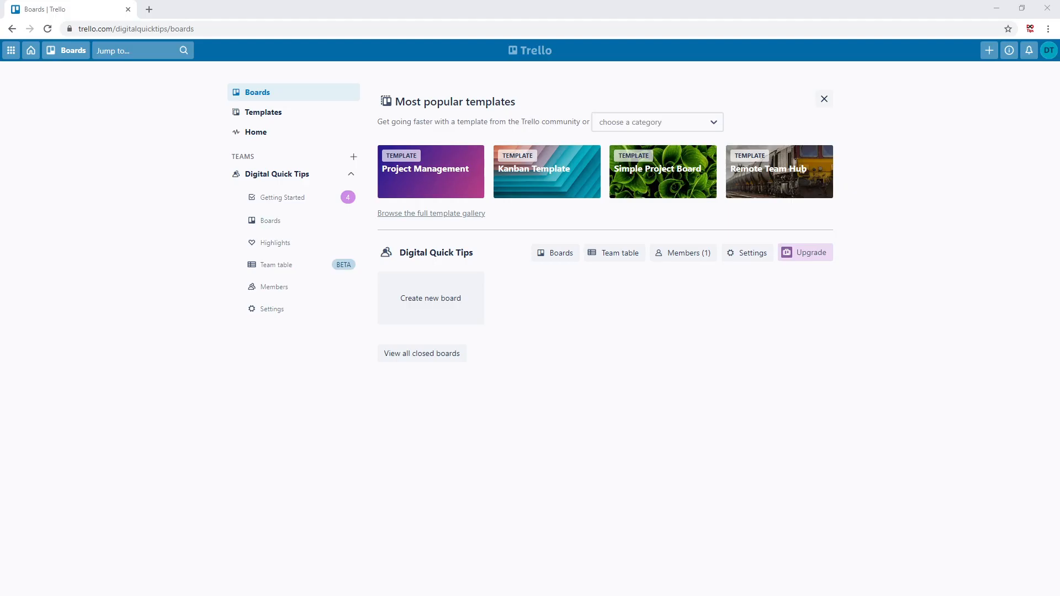
mouse_move(552, 326)
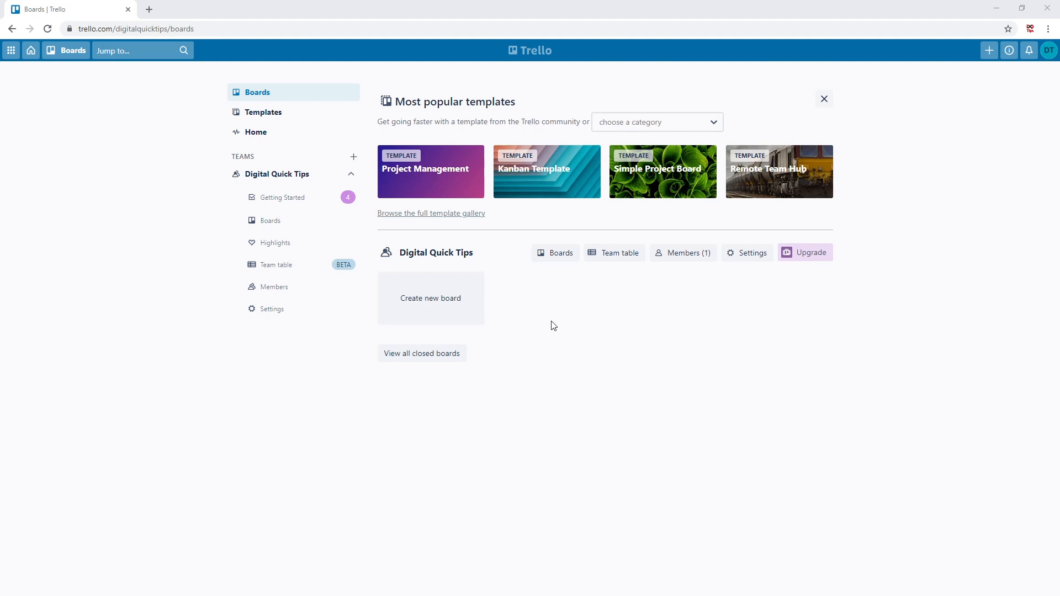
mouse_move(263, 112)
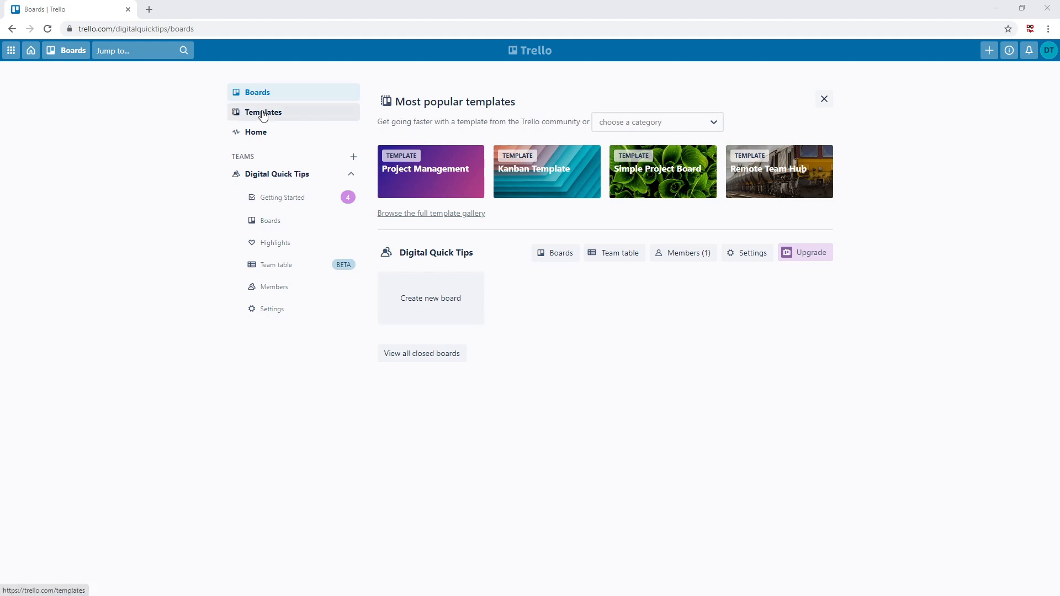
mouse_move(258, 161)
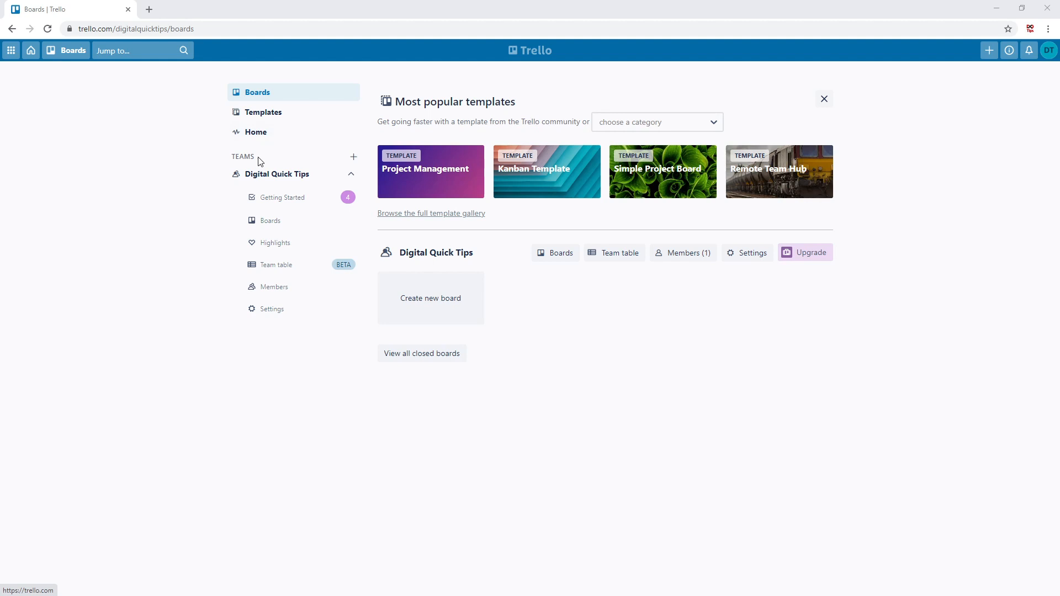
mouse_move(263, 112)
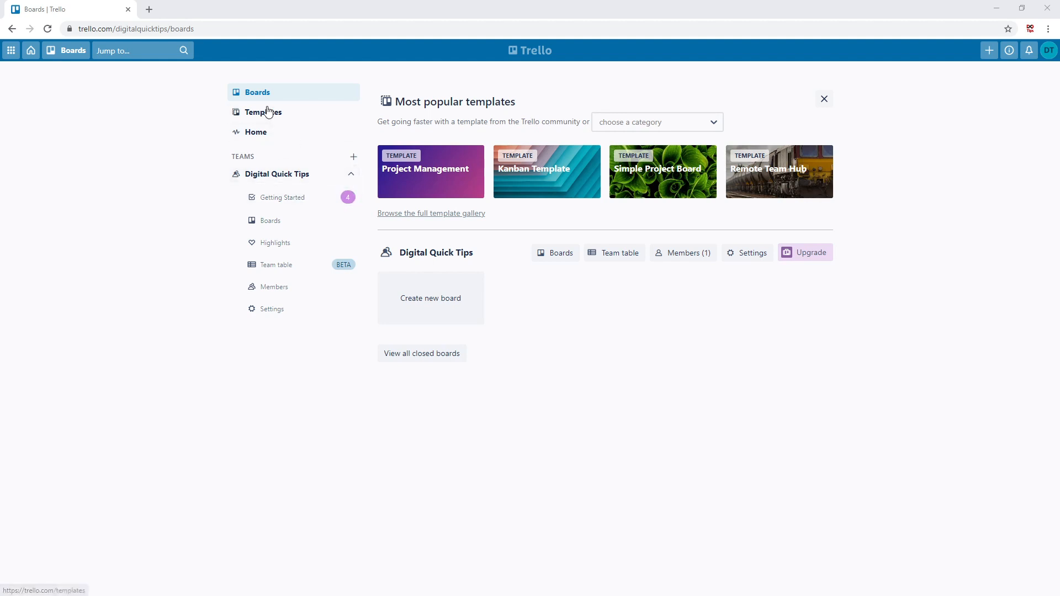
mouse_move(216, 392)
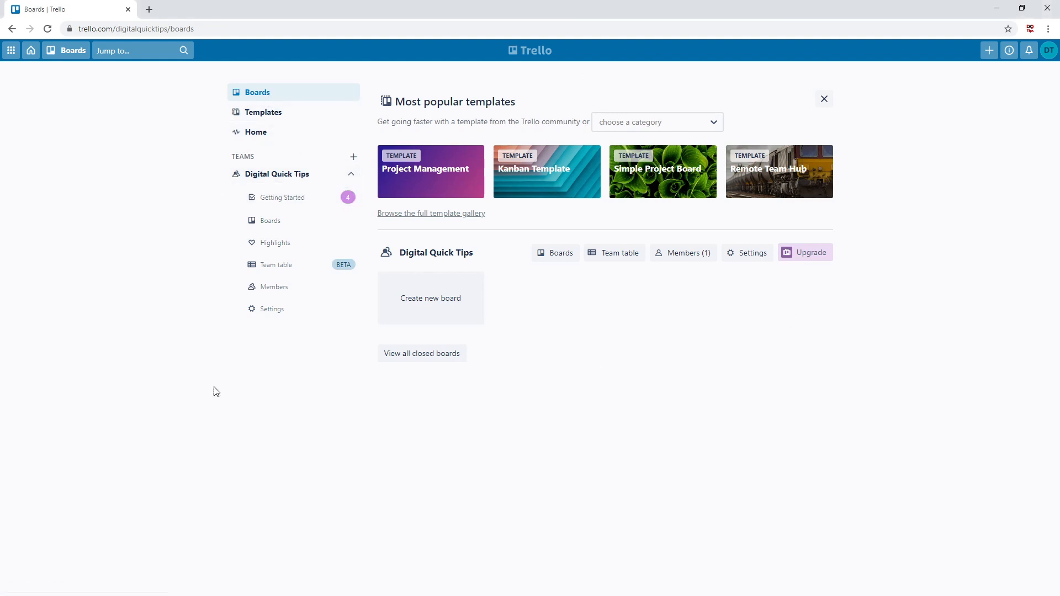
mouse_move(263, 112)
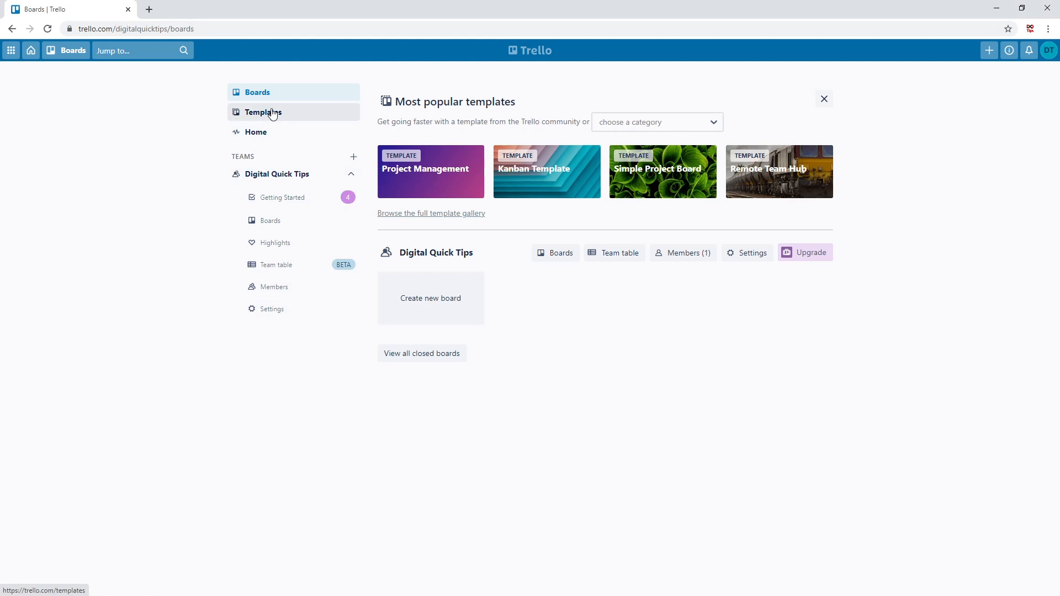
Browse the Trello templates gallery down to the Business and Design sections.
click(263, 112)
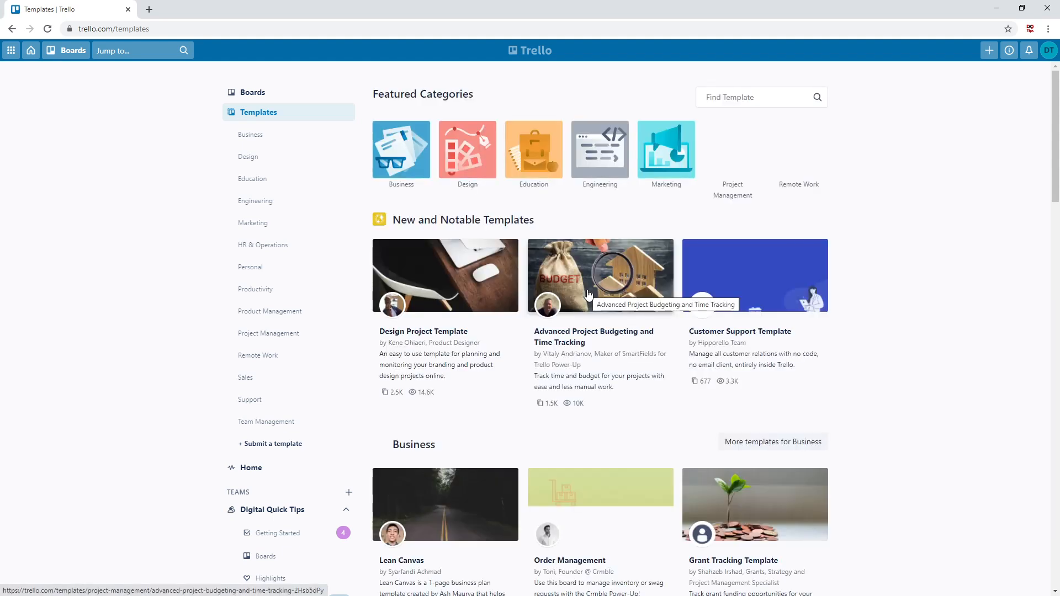
scroll(down, 3)
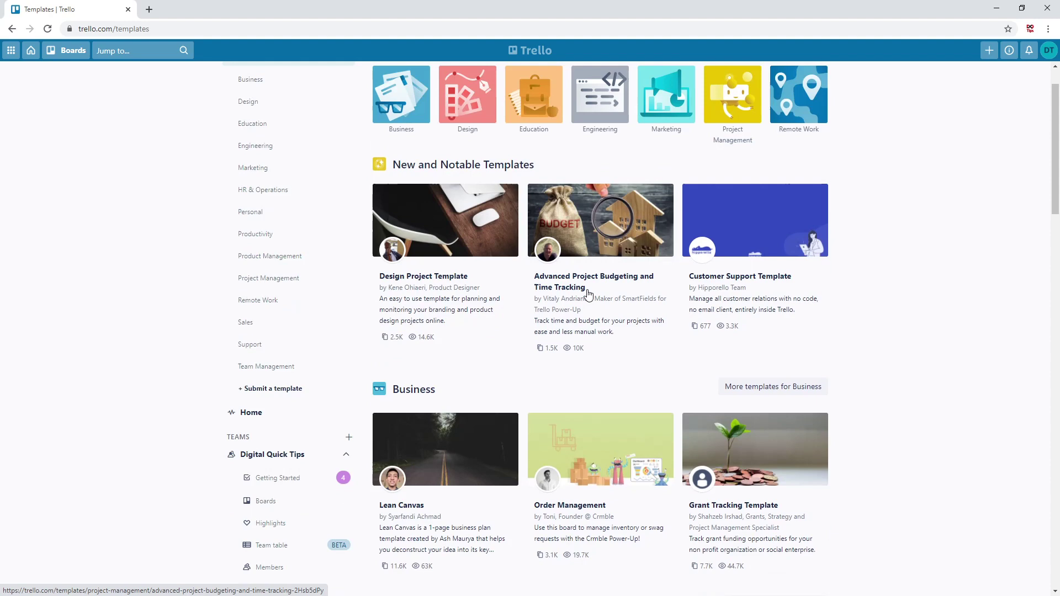
scroll(down, 3)
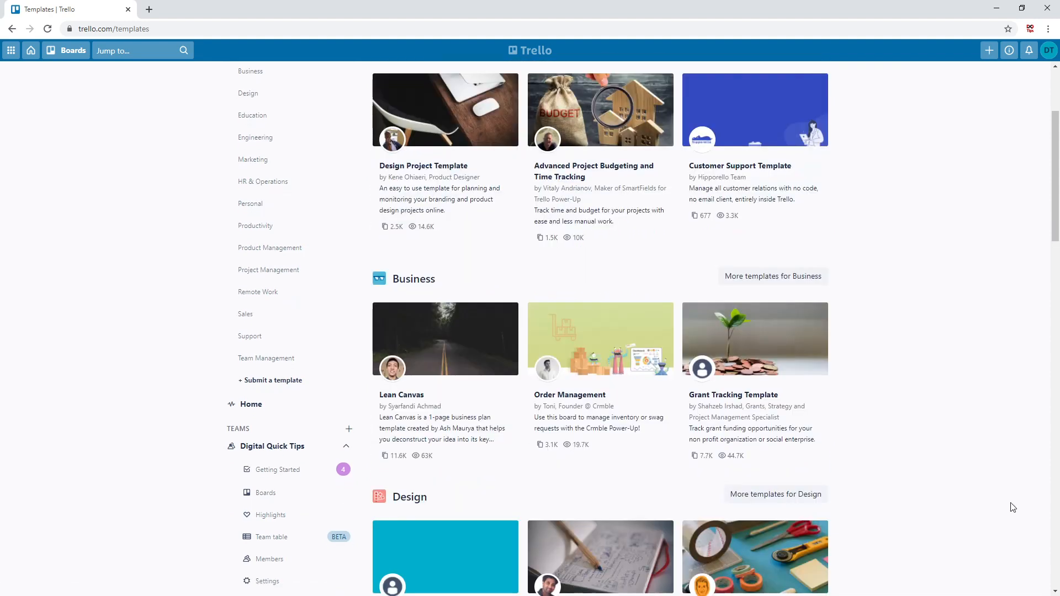
mouse_move(513, 276)
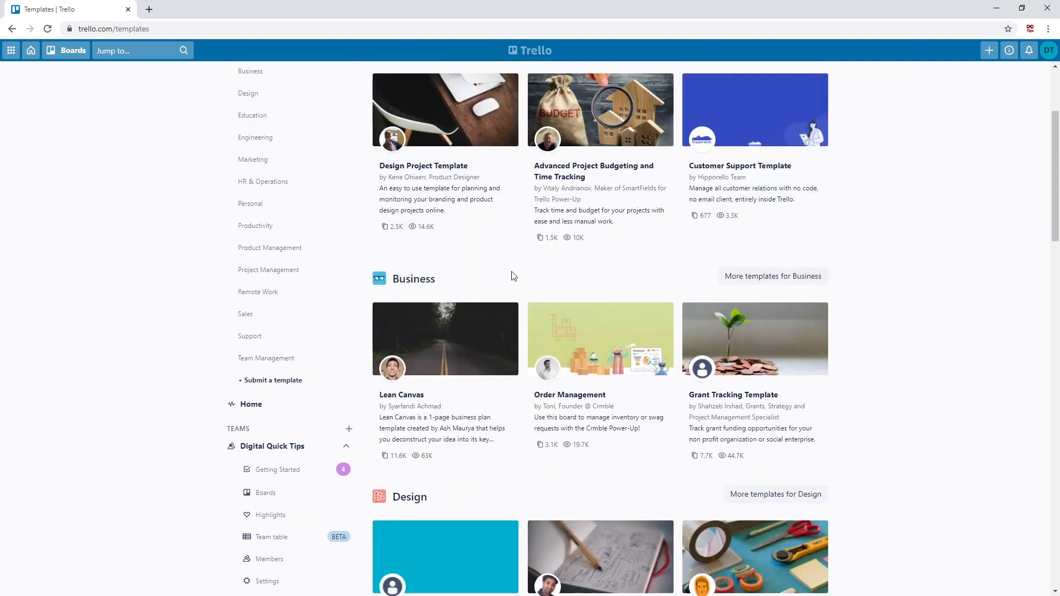
mouse_move(464, 294)
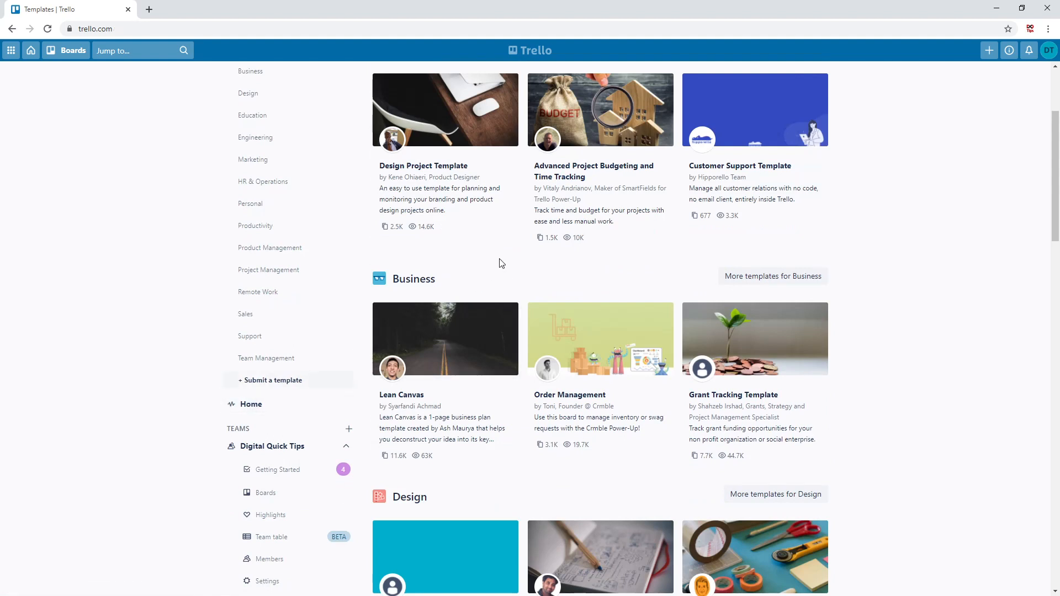
Start and cancel a new team from Home, then view the Digital Quick Tips boards.
click(251, 403)
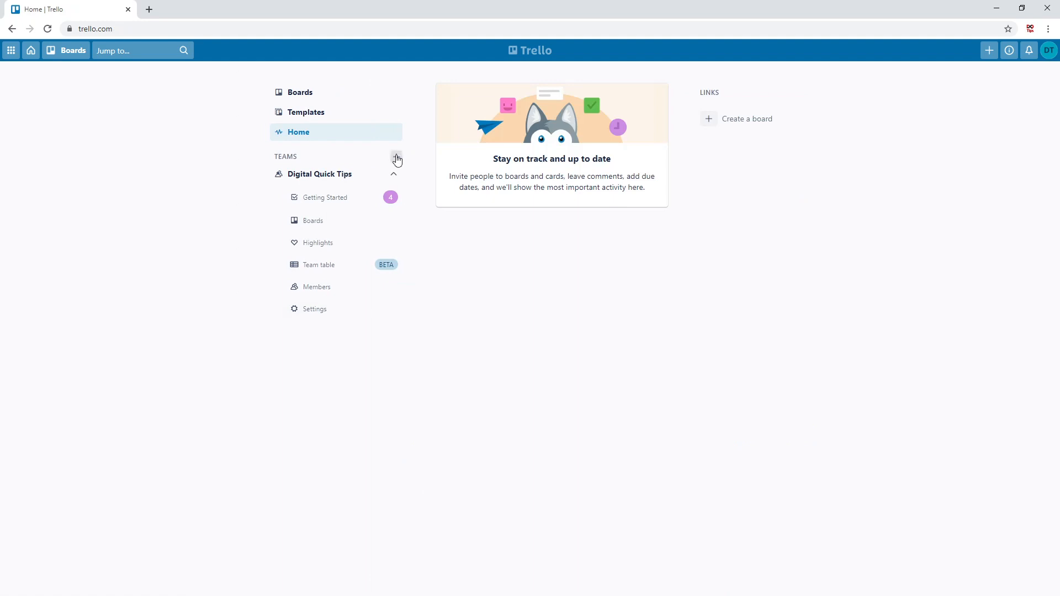
click(397, 159)
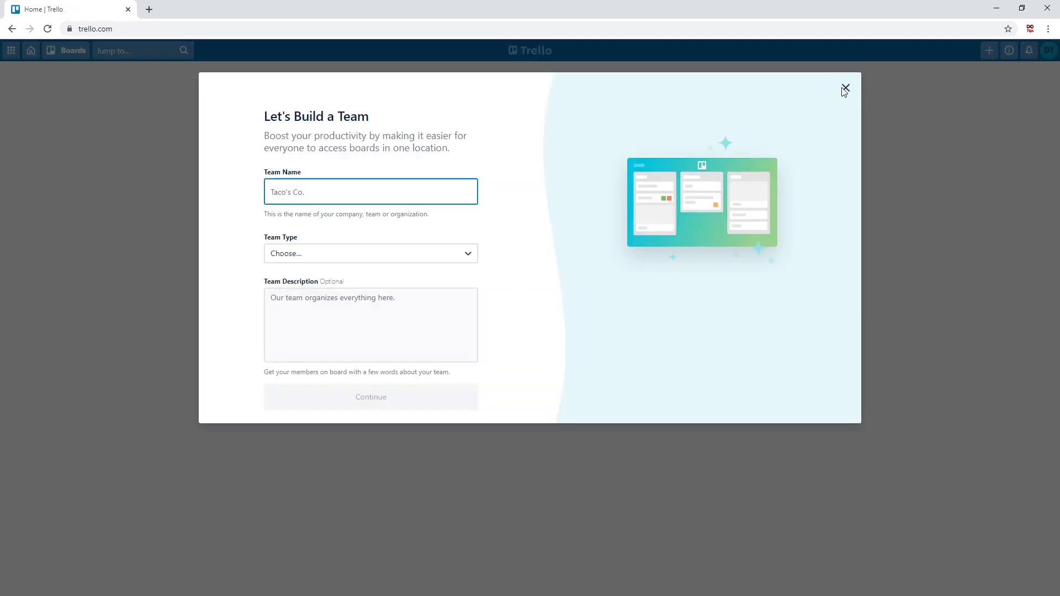
click(844, 88)
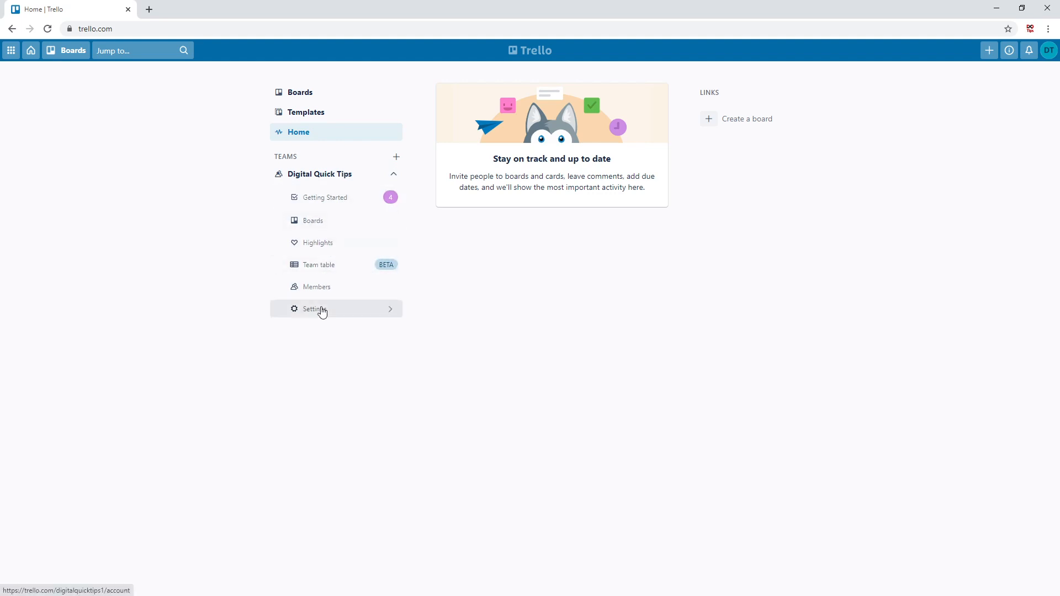
mouse_move(327, 114)
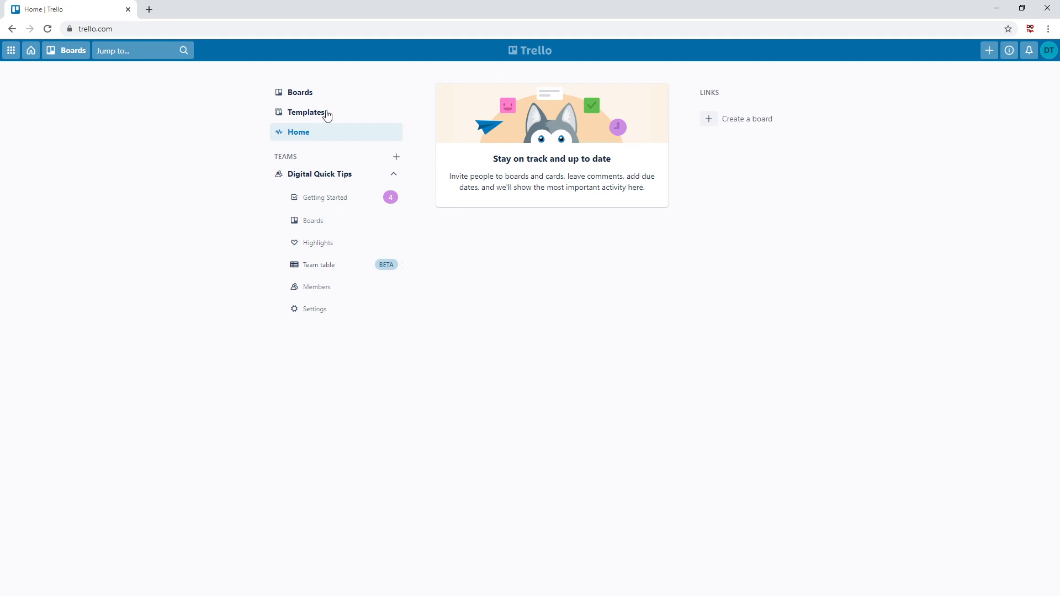
click(299, 92)
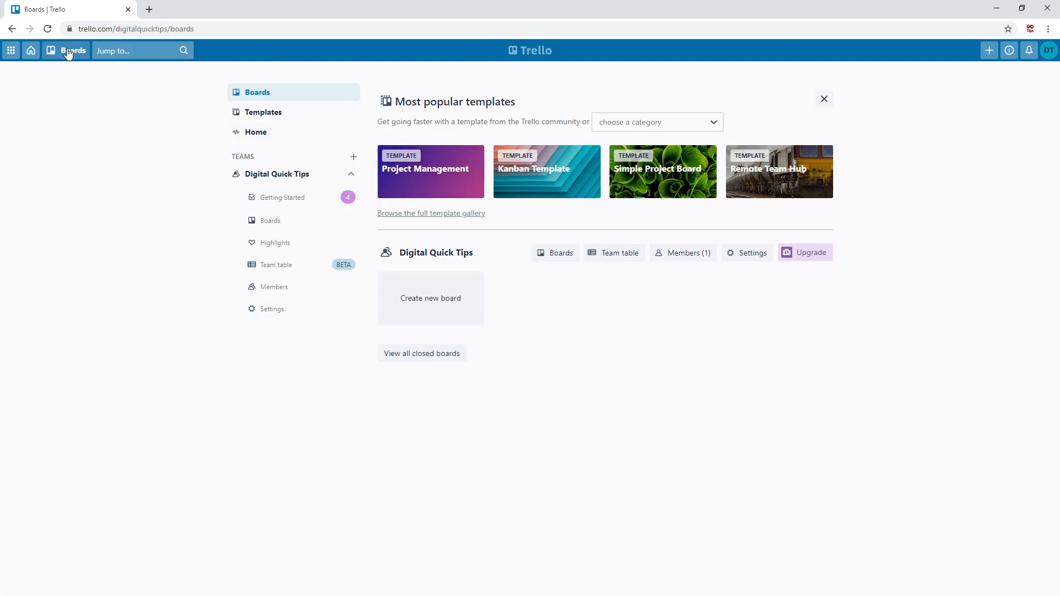
Choose Create board from the header's + menu to open the new-board form.
click(72, 51)
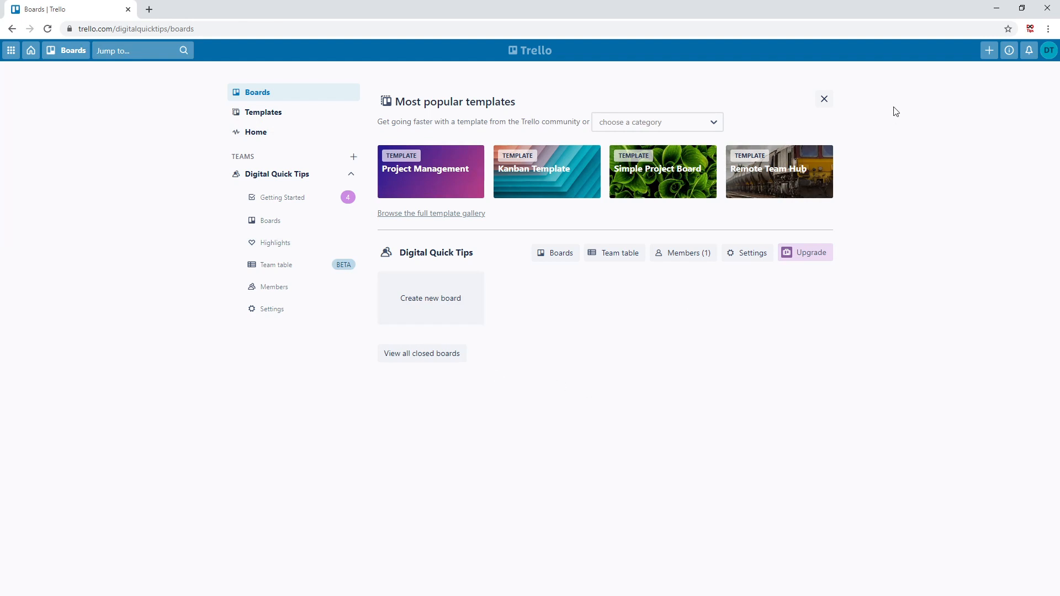
click(989, 51)
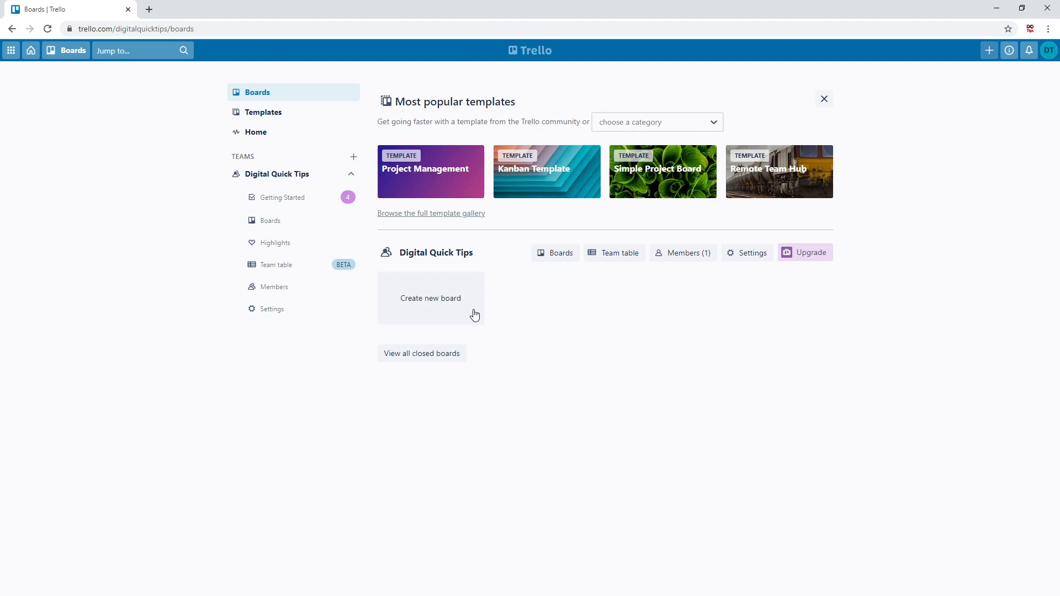
mouse_move(666, 352)
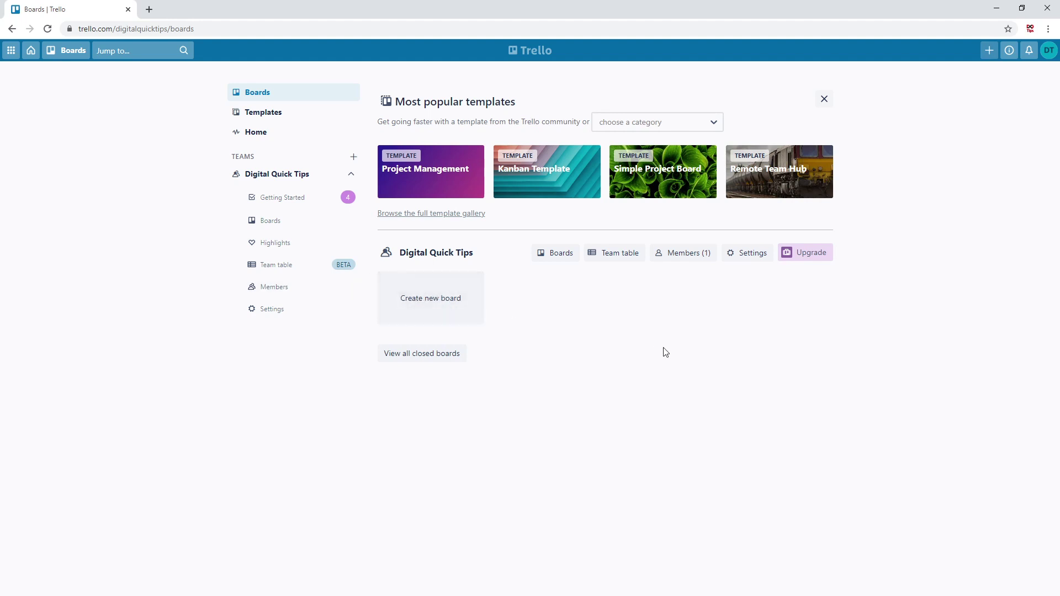
click(989, 50)
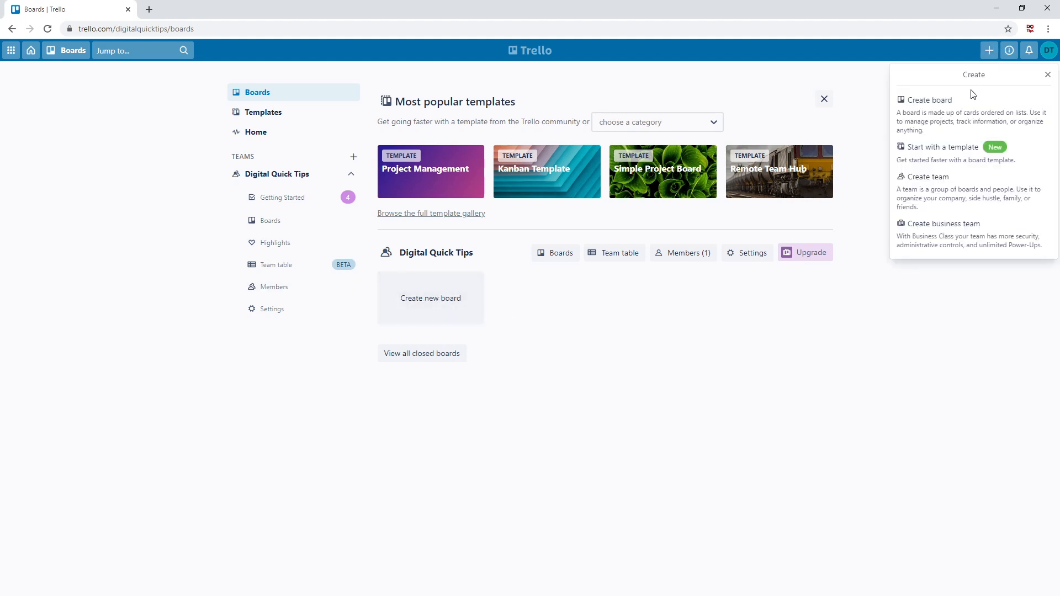
mouse_move(939, 118)
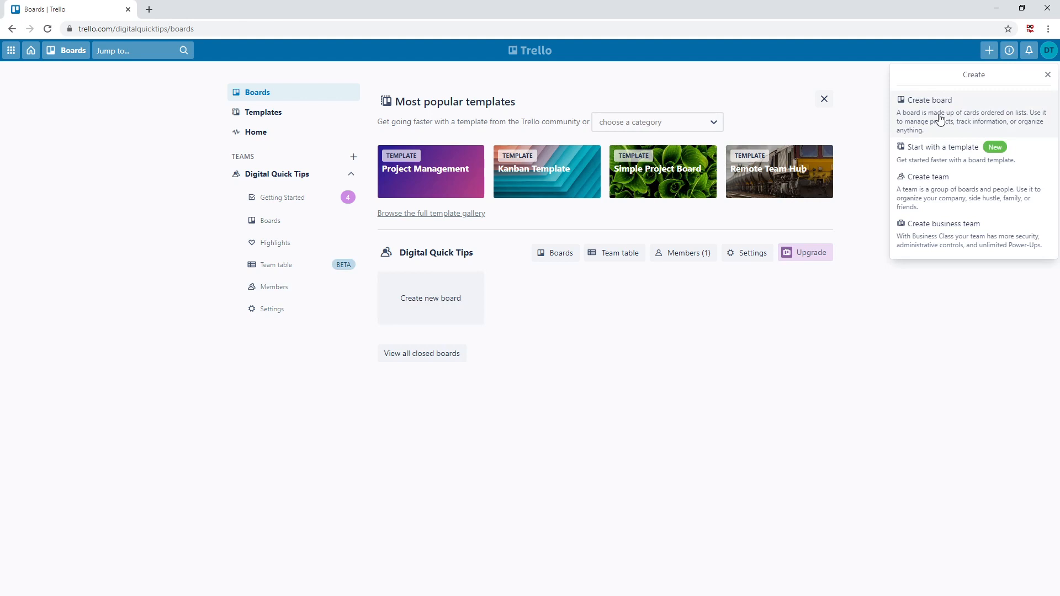
click(929, 99)
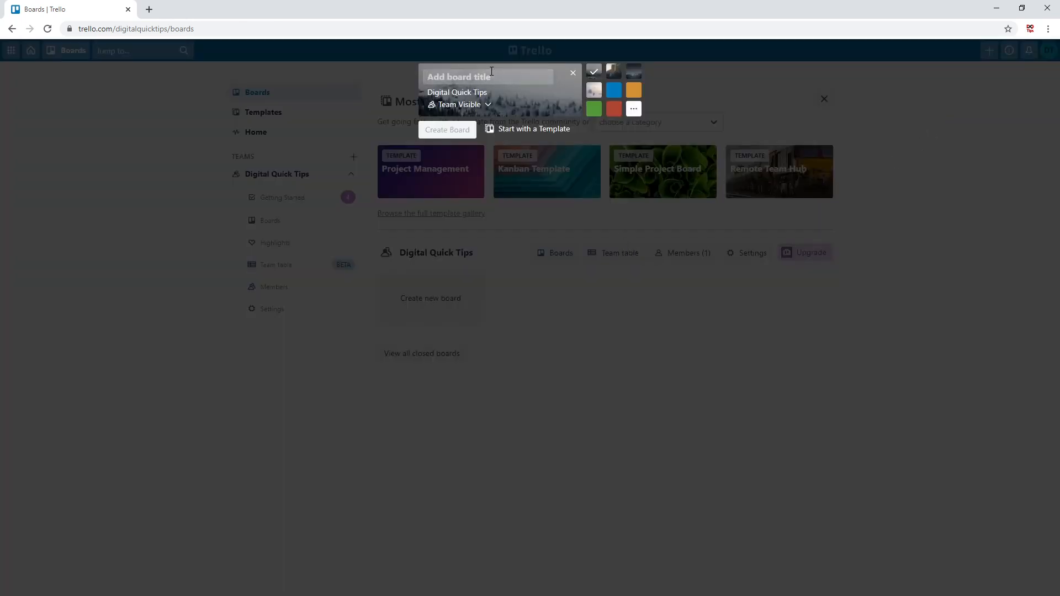
Set the new board's background to the dark mountain photo.
click(633, 109)
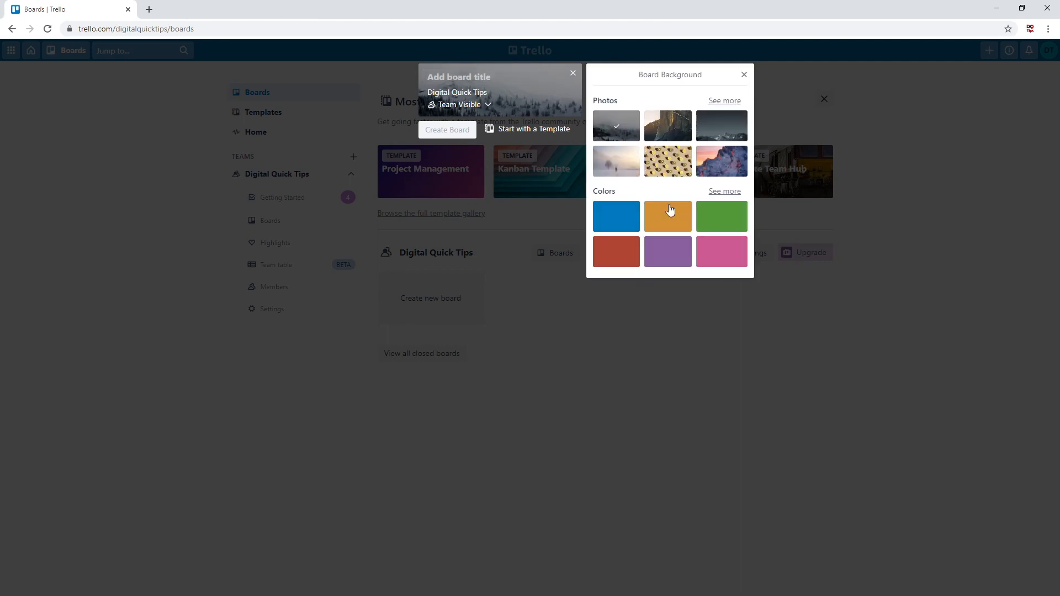
click(744, 74)
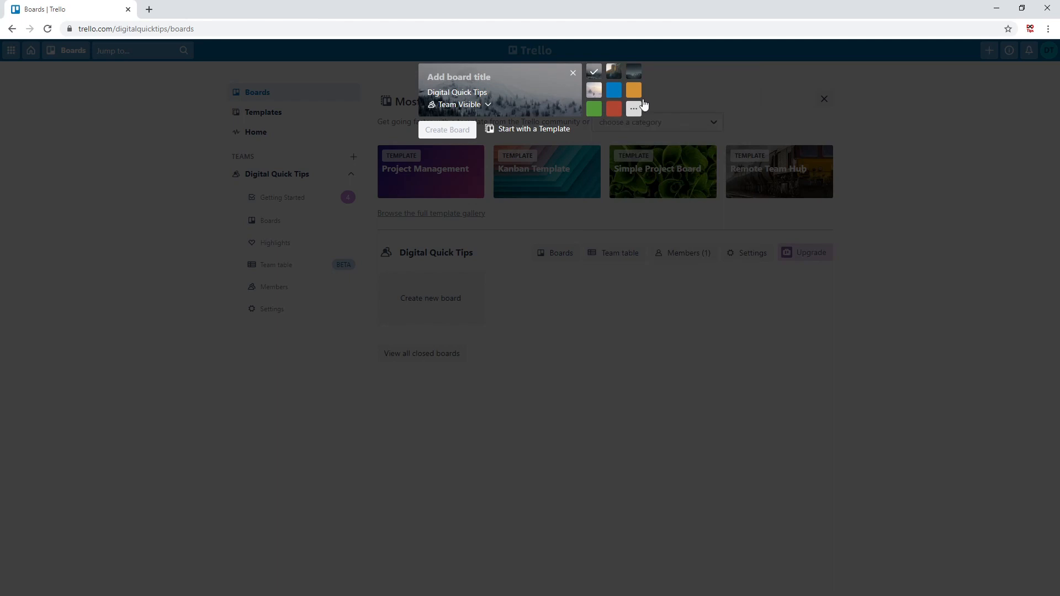
click(634, 108)
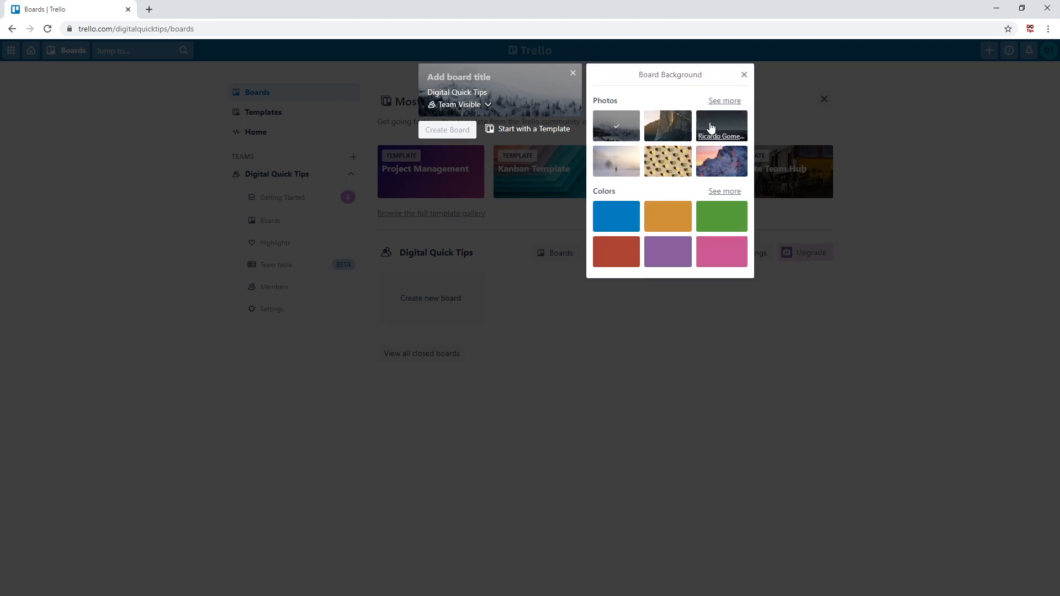
click(721, 126)
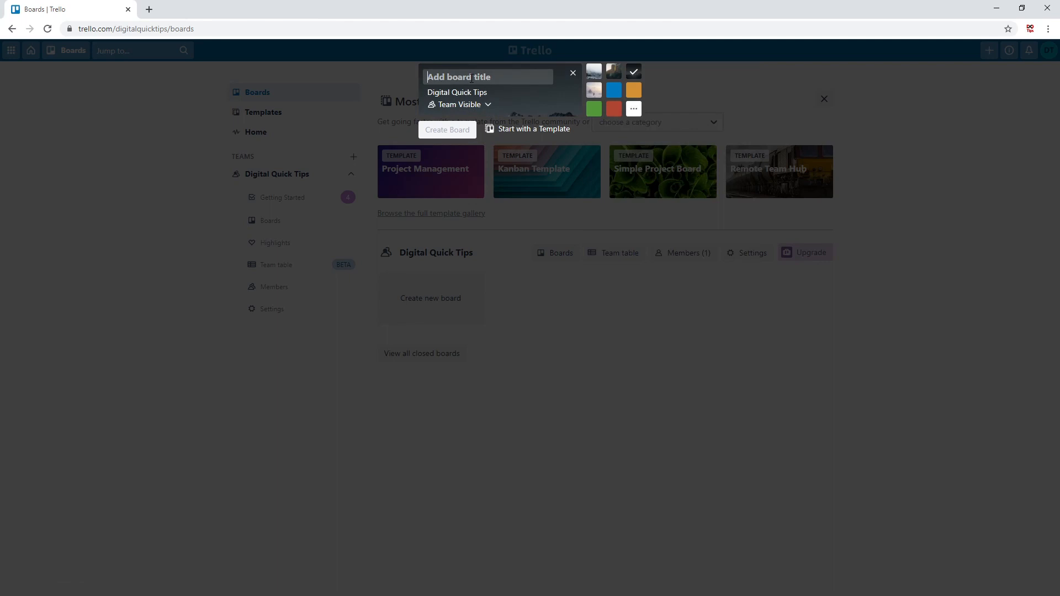
Title the board 'Daily Tasks' and create it.
text(Daily)
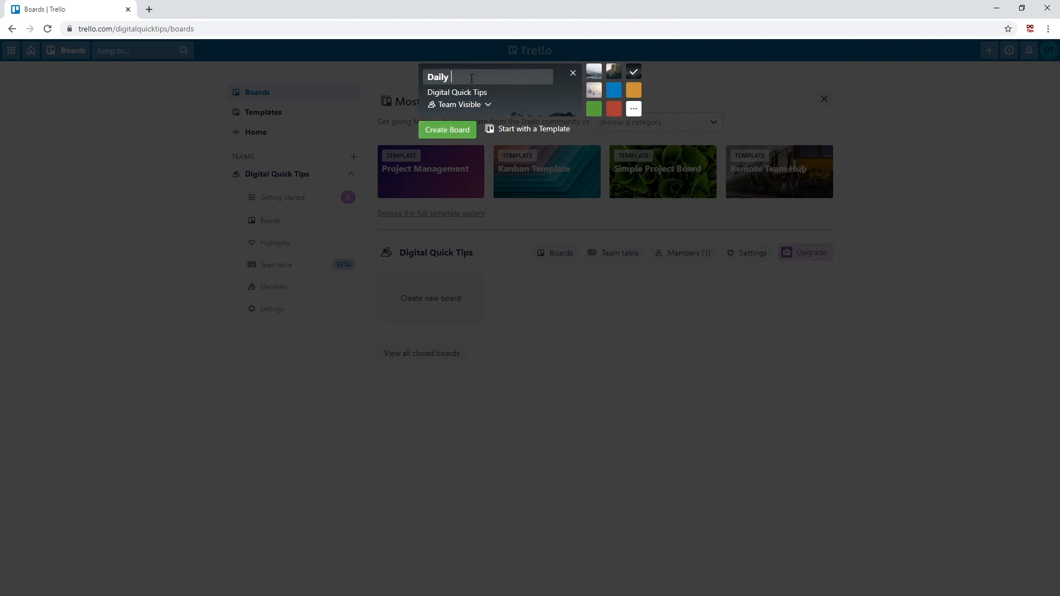
text(Tasks)
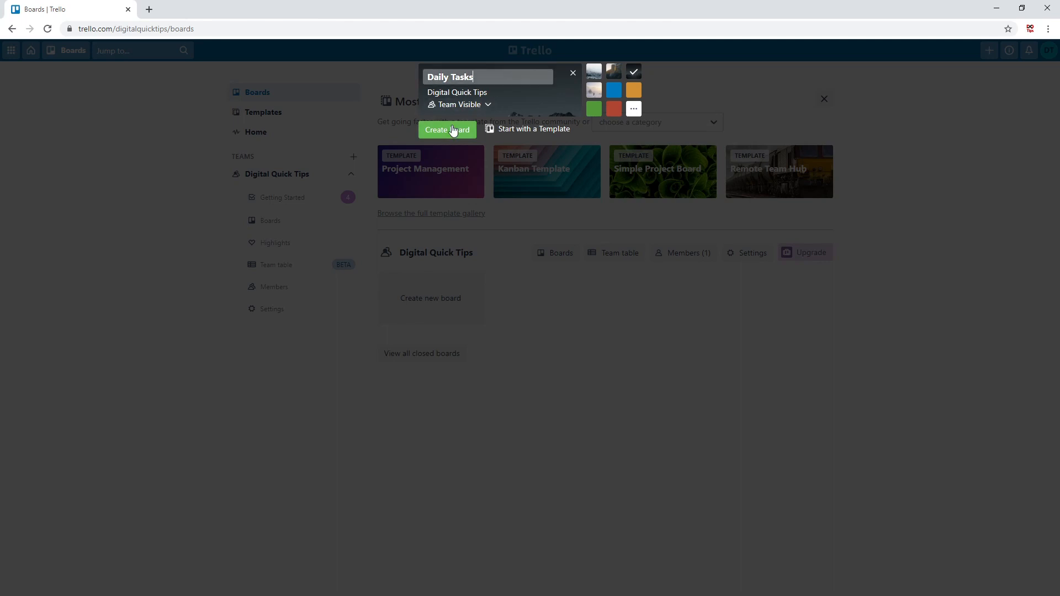
click(447, 130)
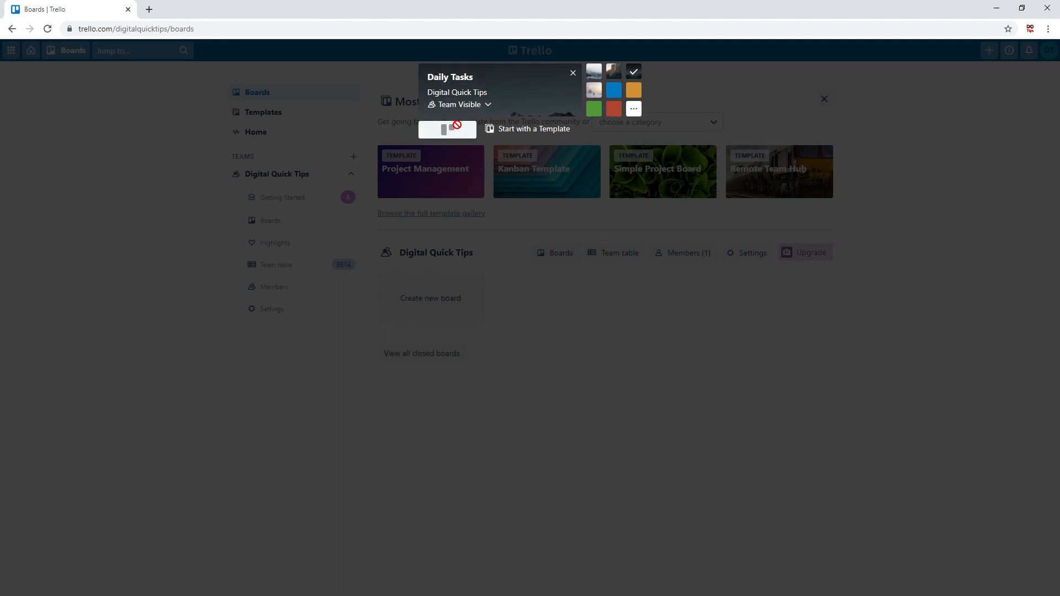
mouse_move(572, 290)
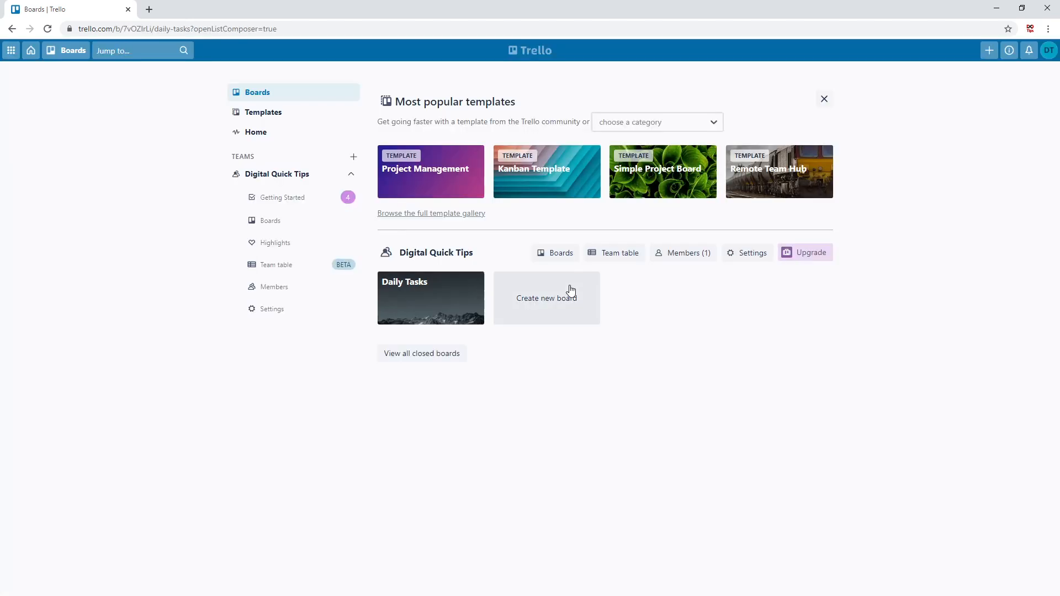
click(431, 299)
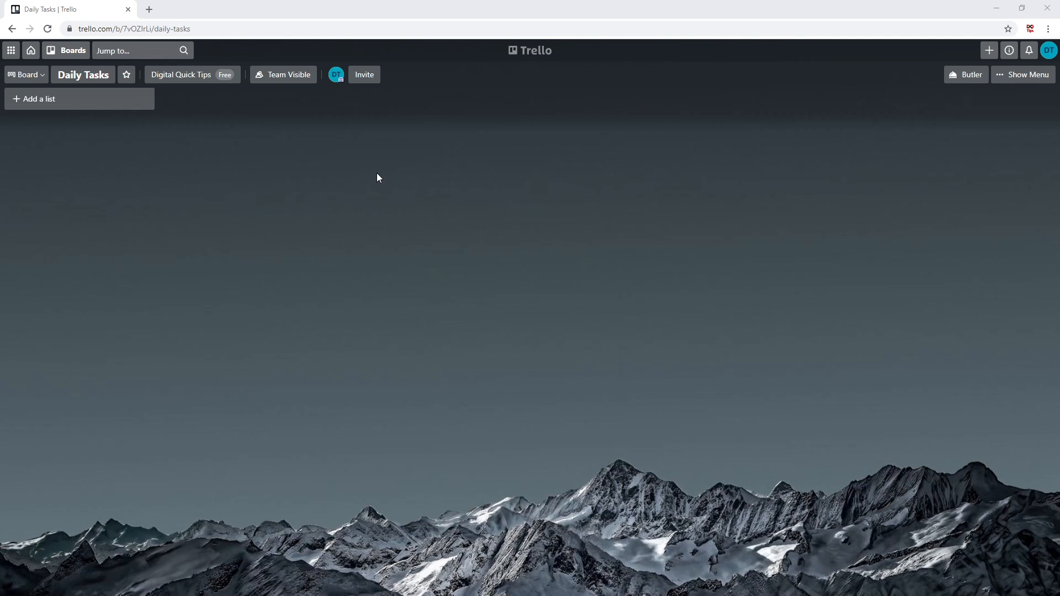
mouse_move(26, 75)
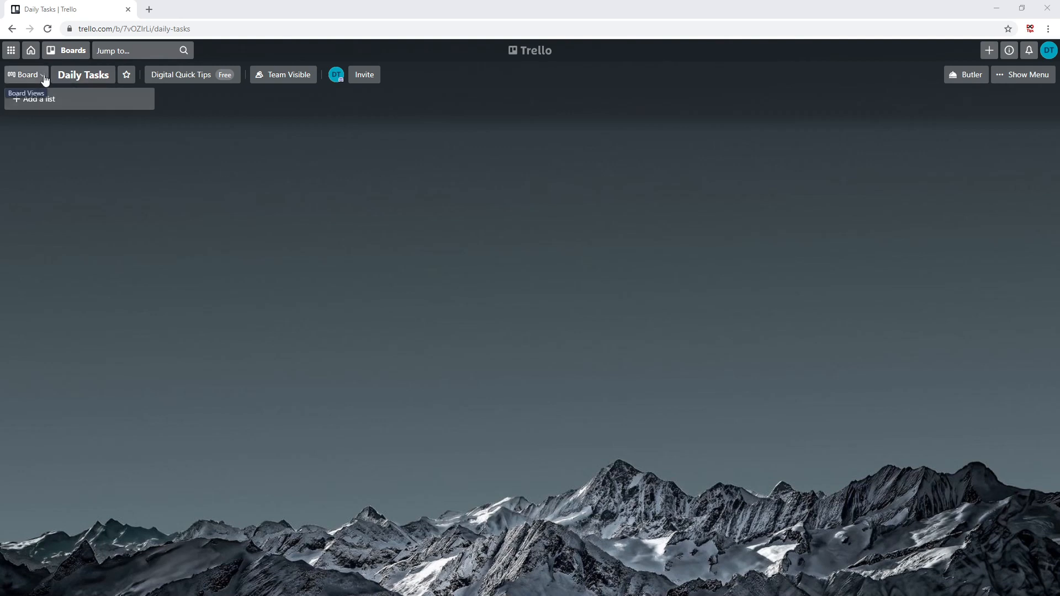
click(26, 75)
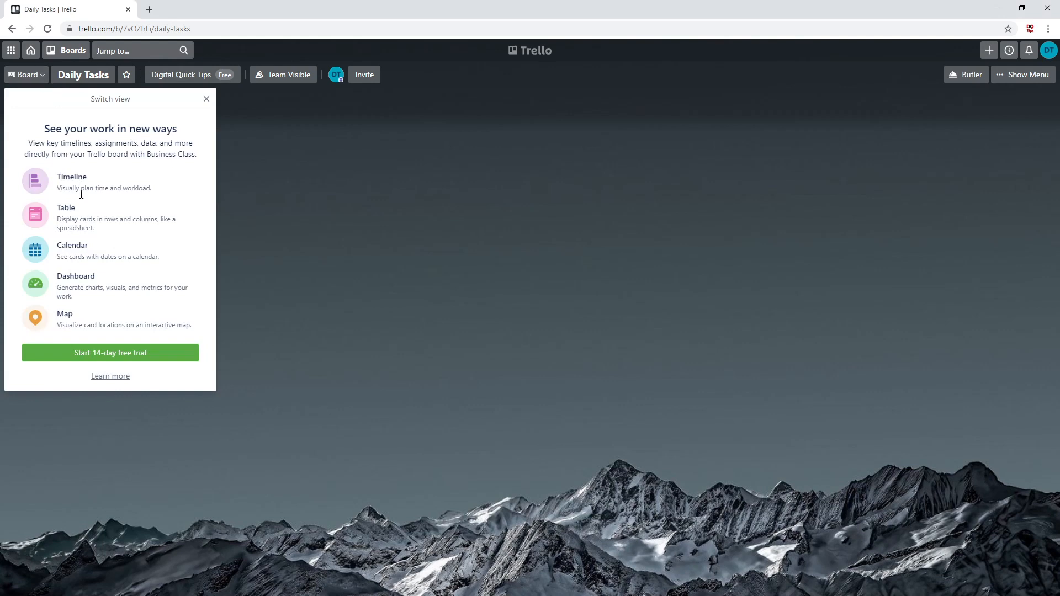
mouse_move(83, 316)
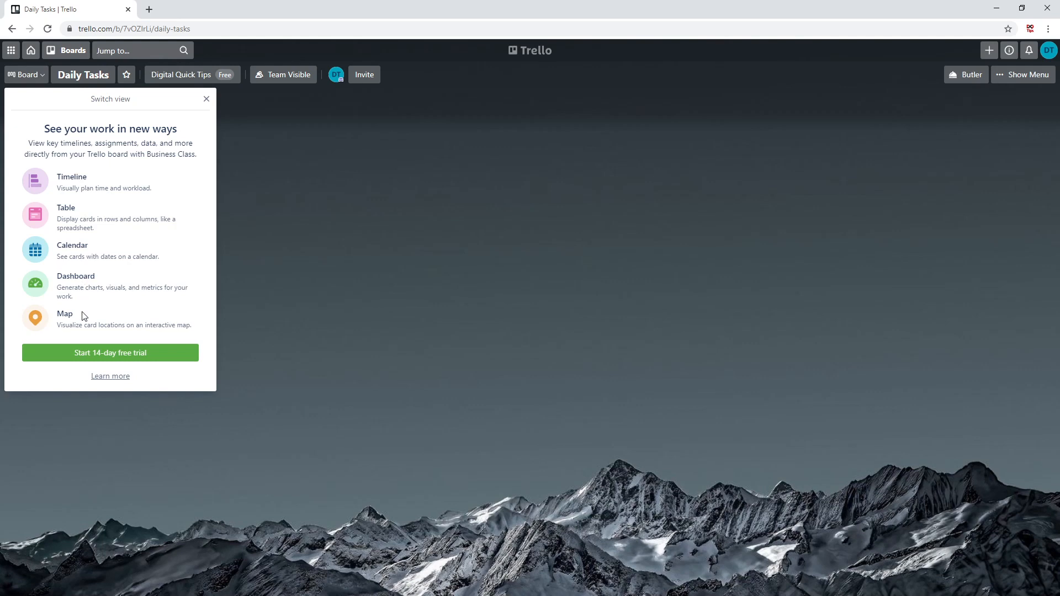
click(206, 99)
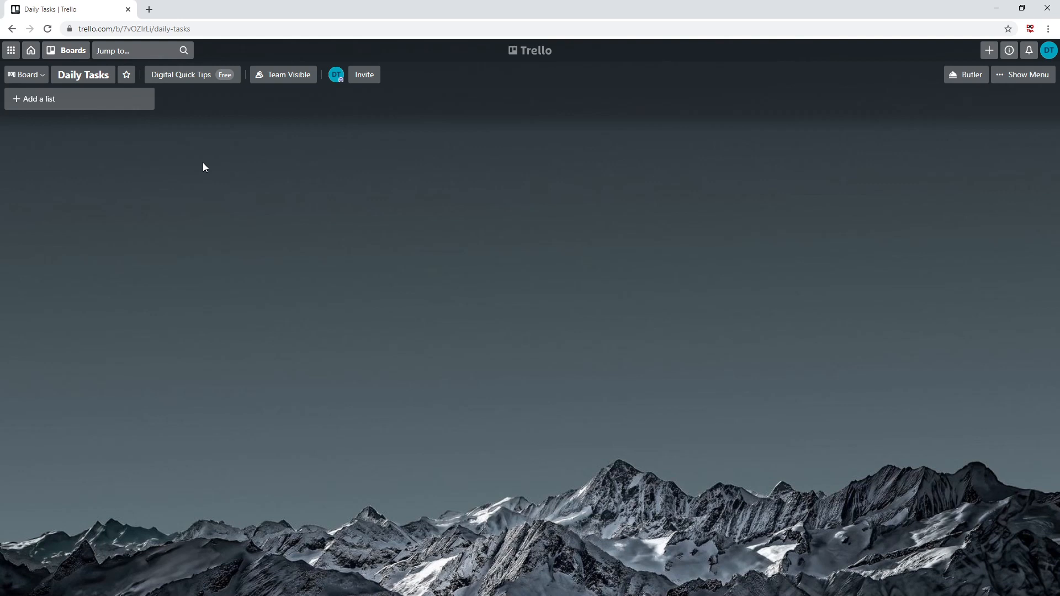
mouse_move(83, 75)
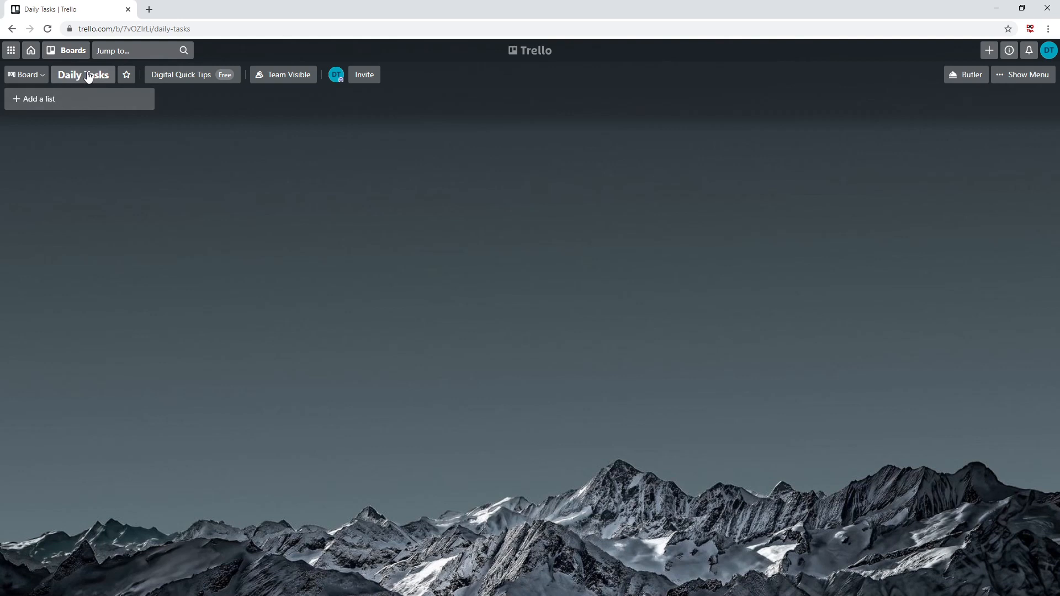
mouse_move(126, 79)
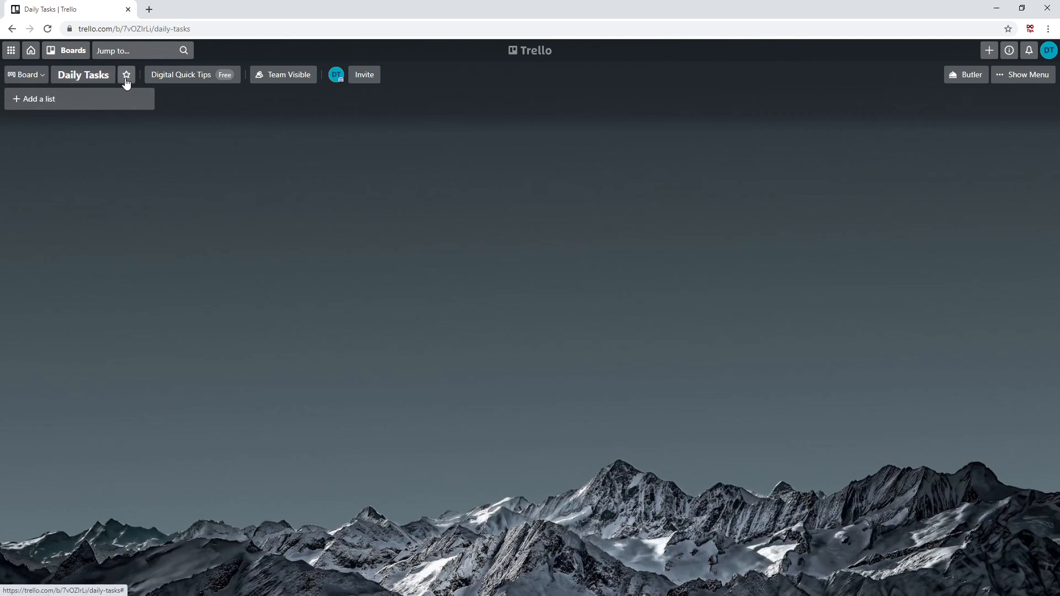
mouse_move(125, 75)
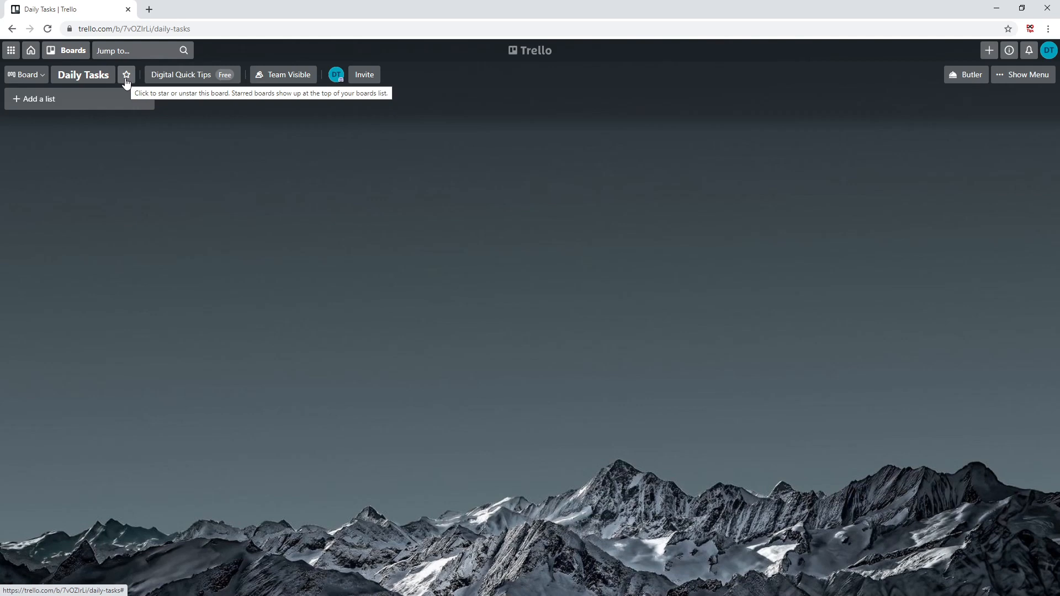
mouse_move(193, 75)
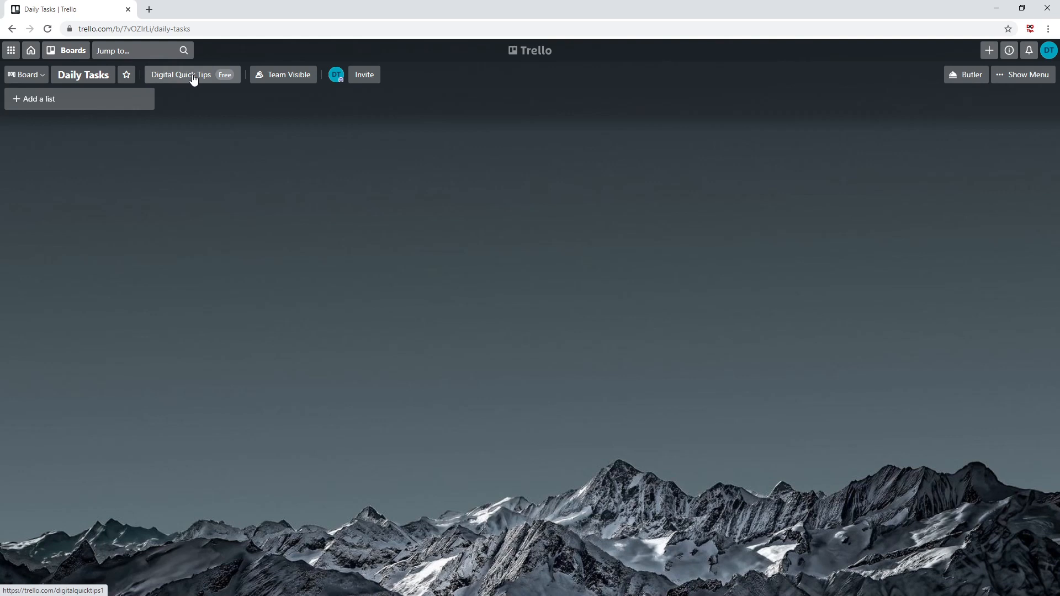
click(180, 75)
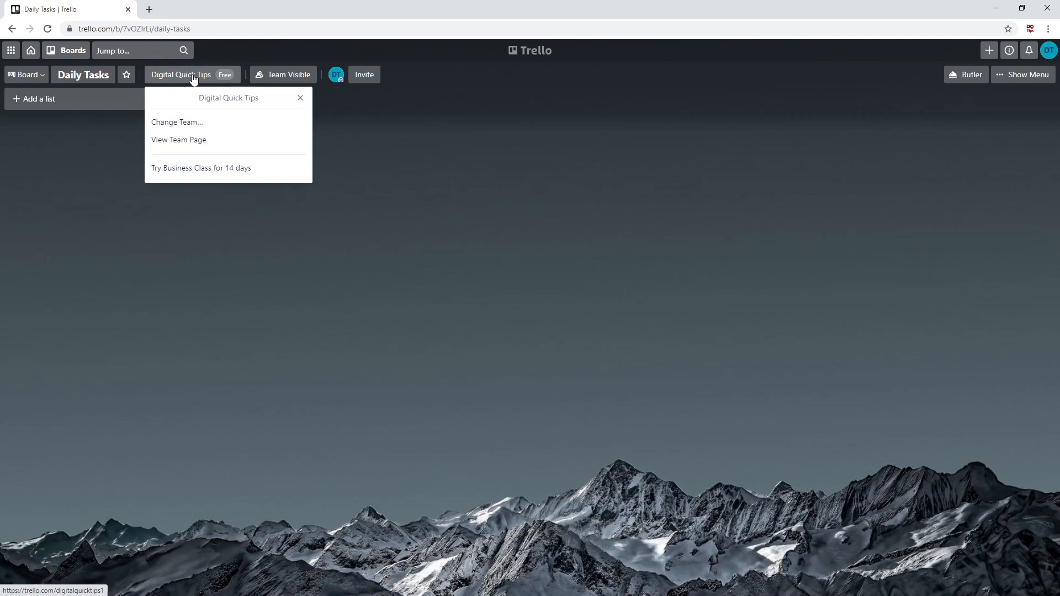
mouse_move(188, 141)
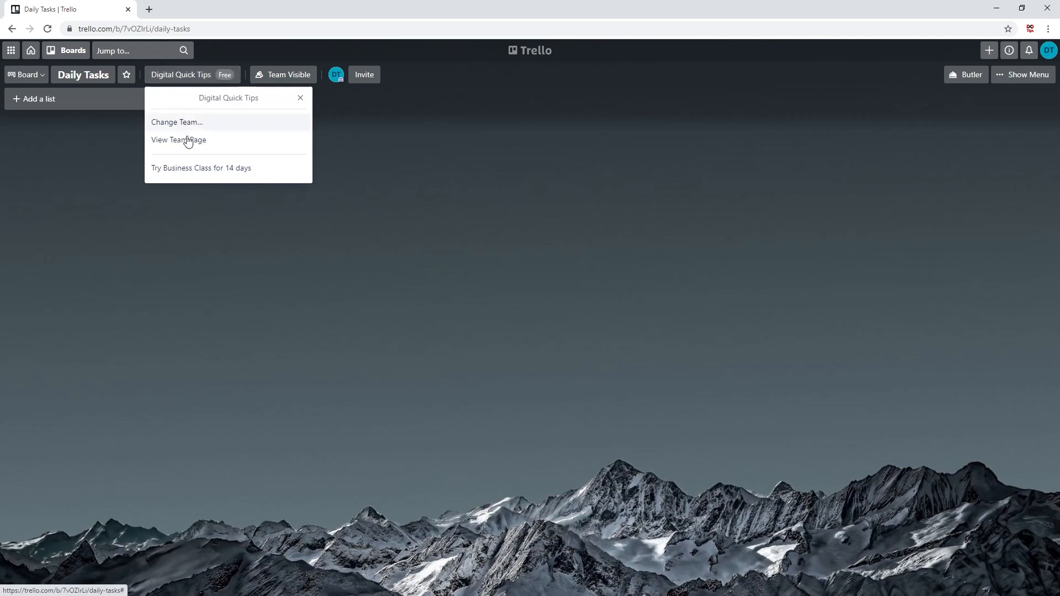
mouse_move(310, 101)
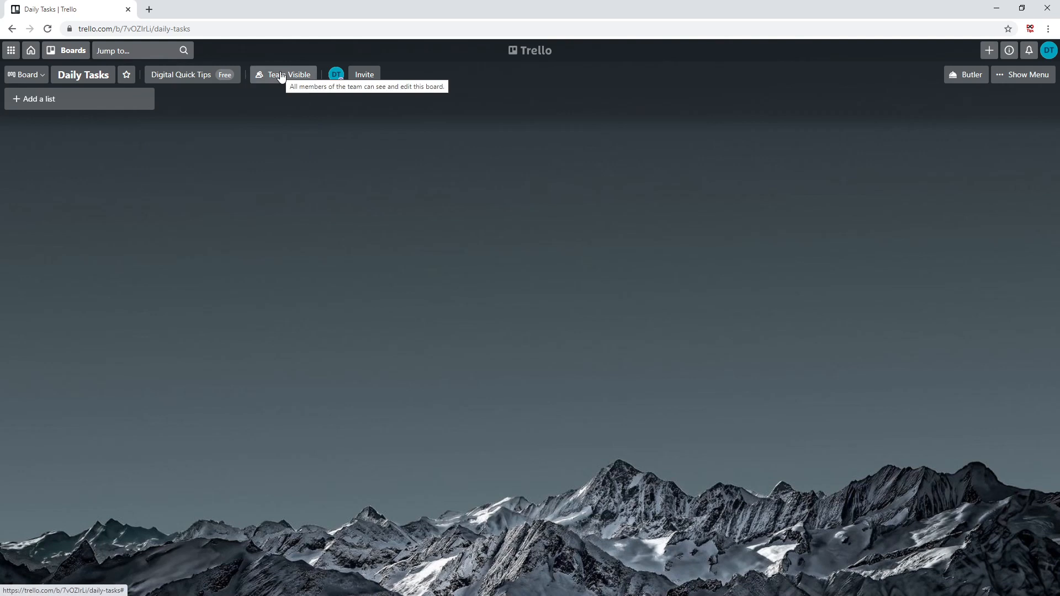
click(284, 74)
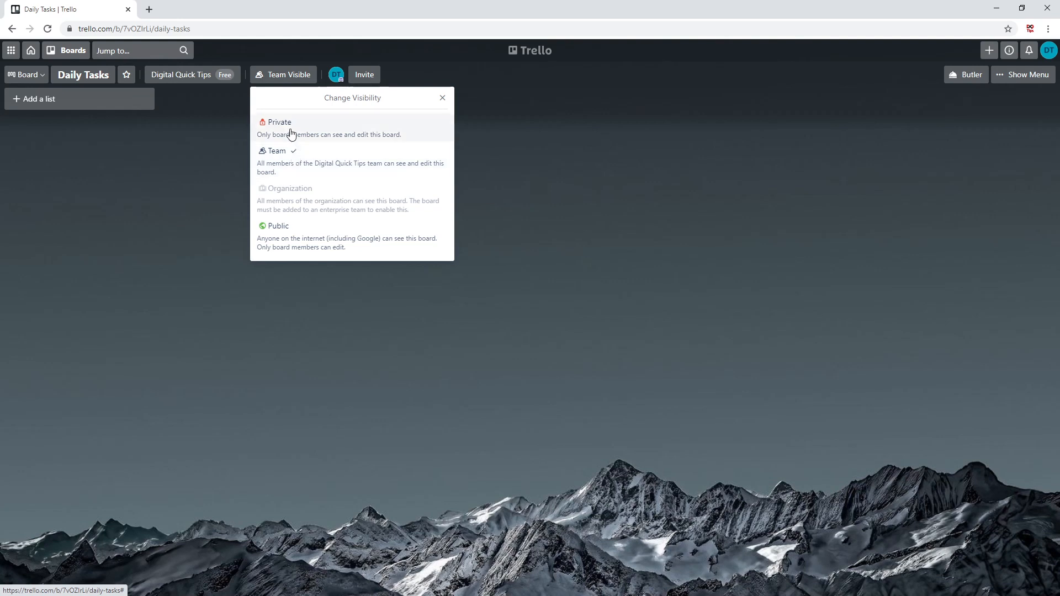
mouse_move(297, 162)
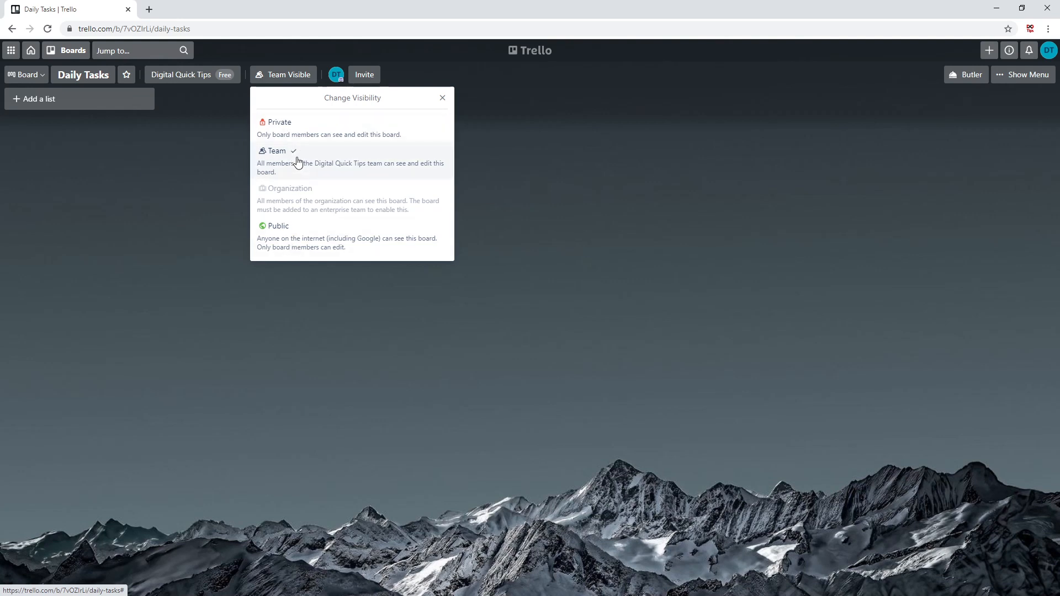
click(443, 97)
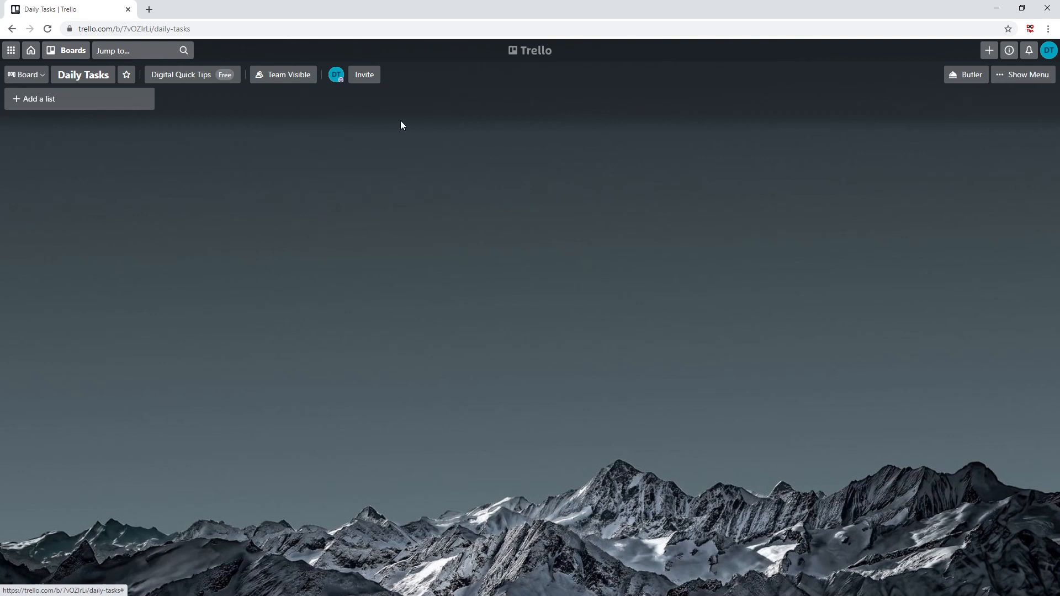
mouse_move(349, 129)
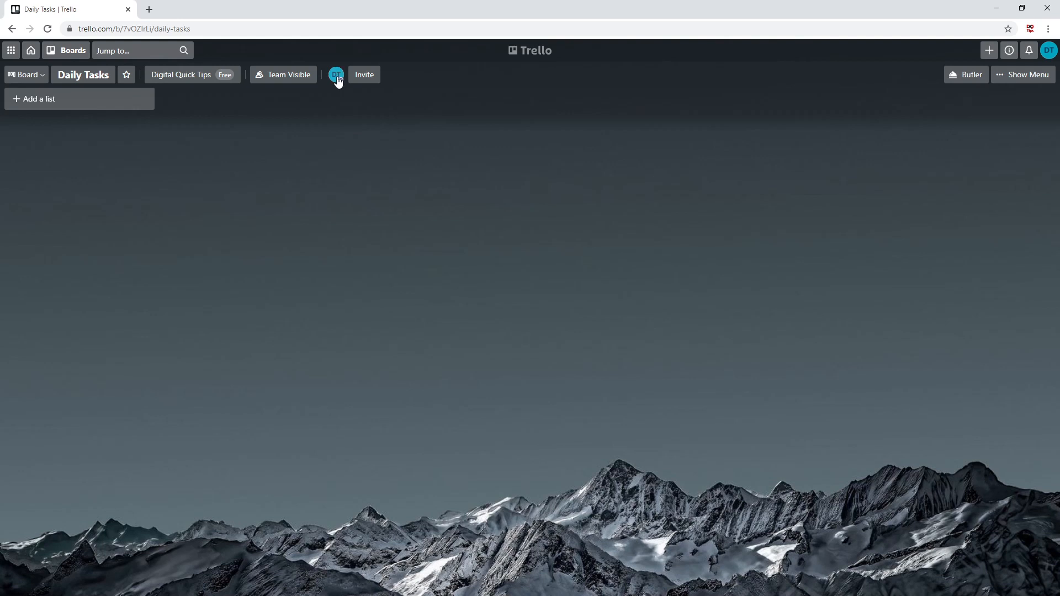
mouse_move(335, 74)
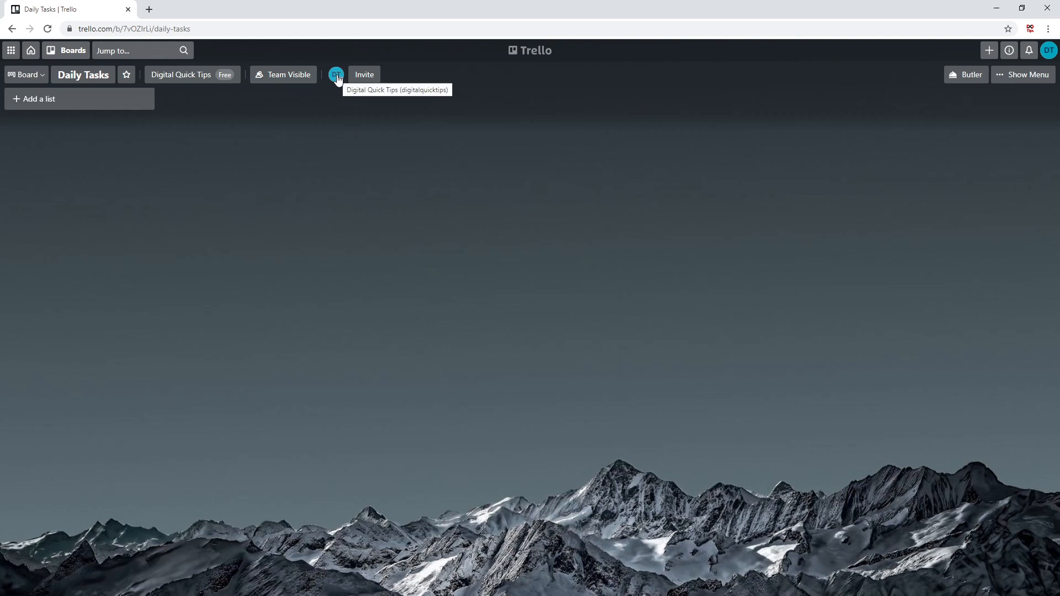
mouse_move(364, 75)
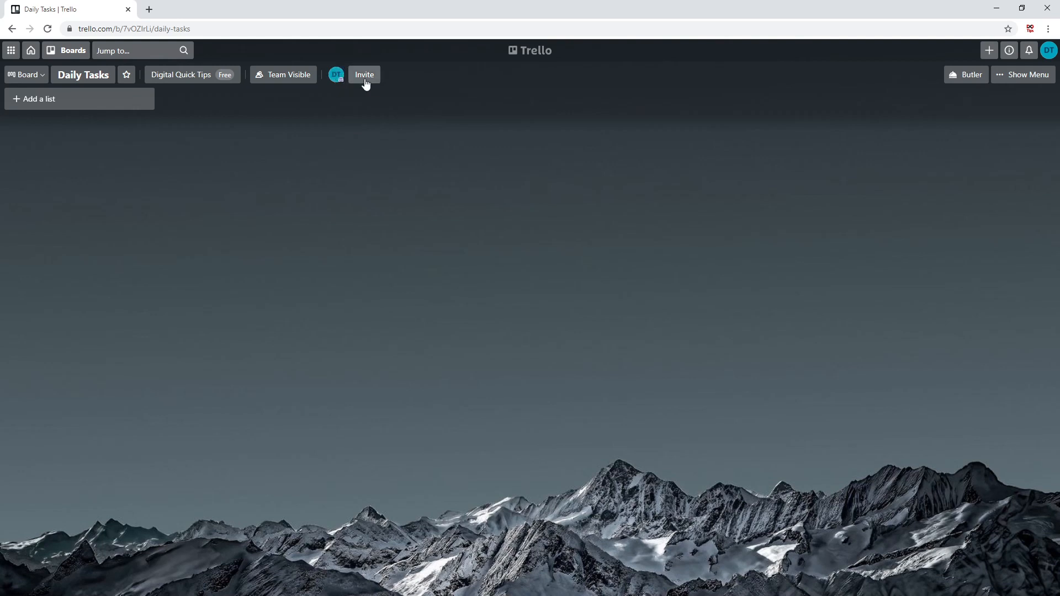
click(364, 75)
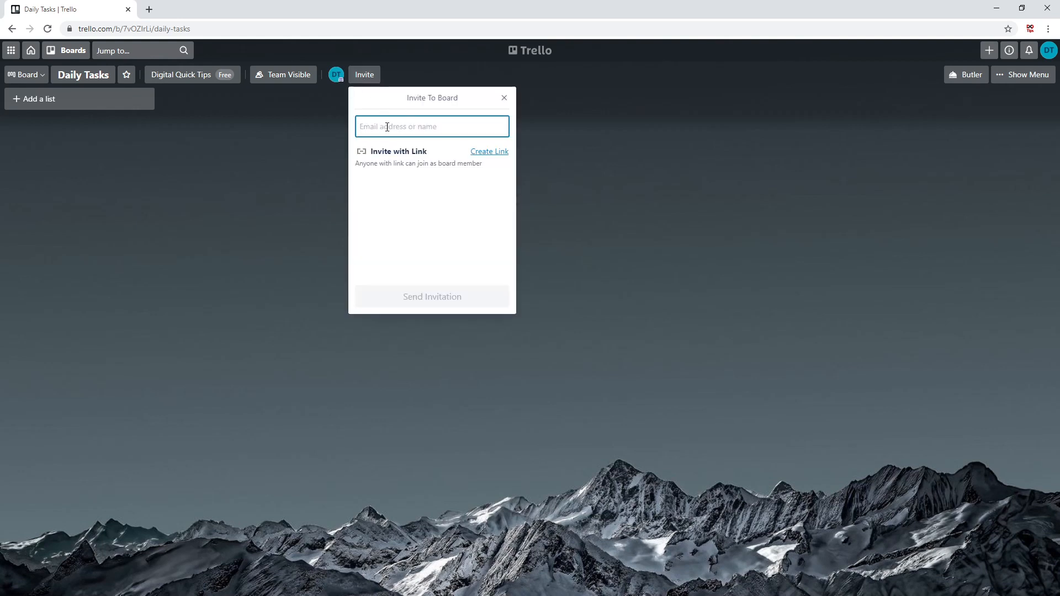
mouse_move(472, 114)
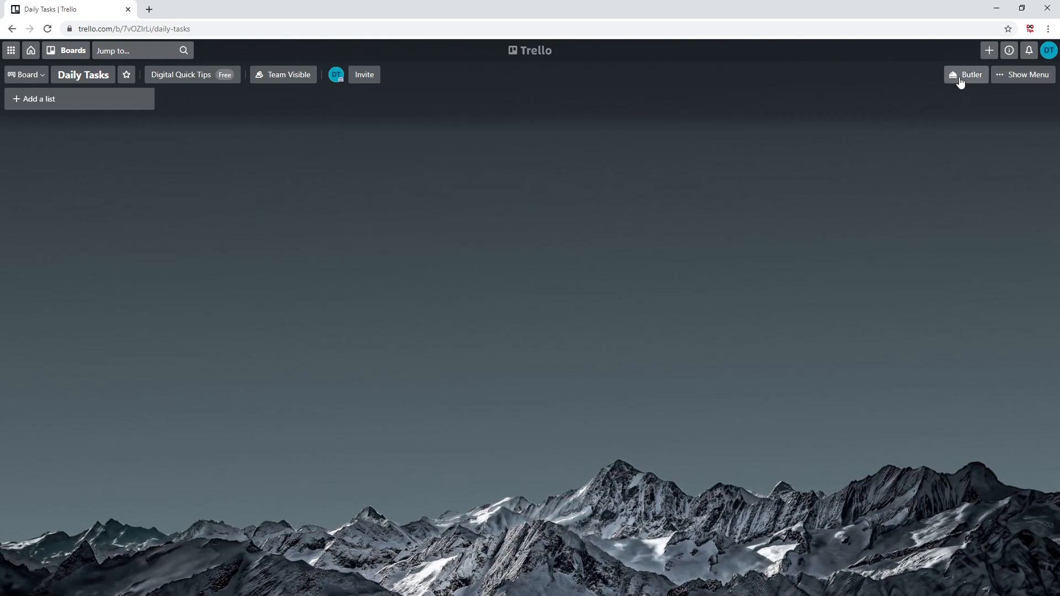
mouse_move(972, 76)
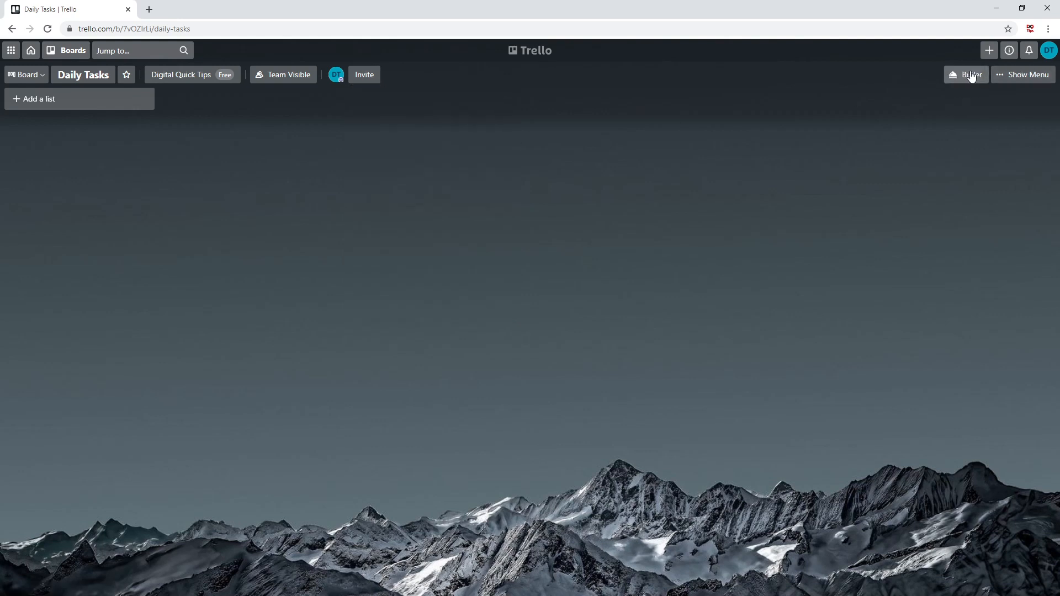
mouse_move(972, 96)
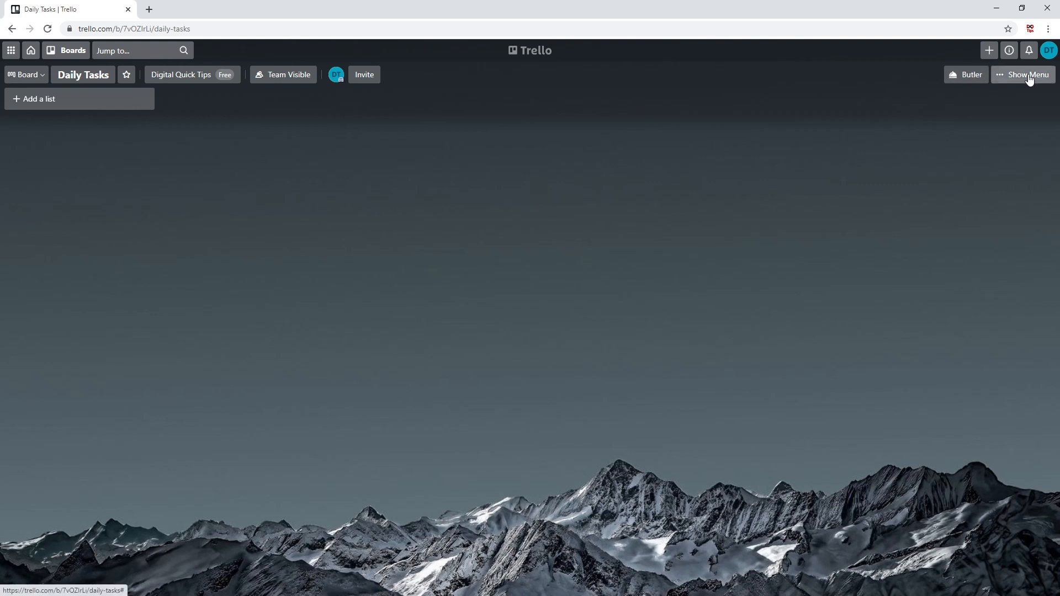
Open the Daily Tasks board's side menu.
click(1027, 75)
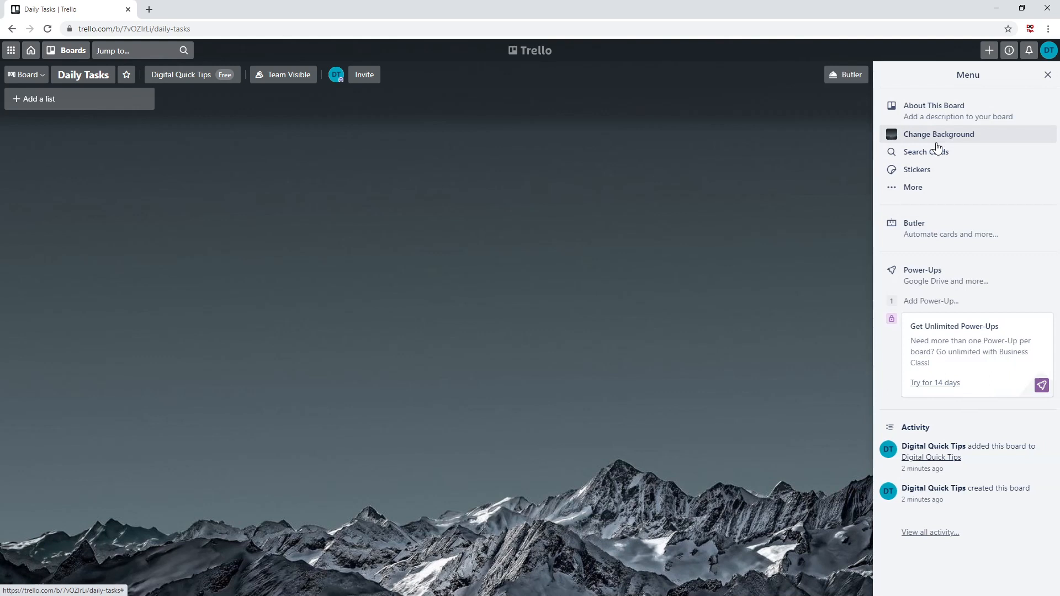
mouse_move(931, 192)
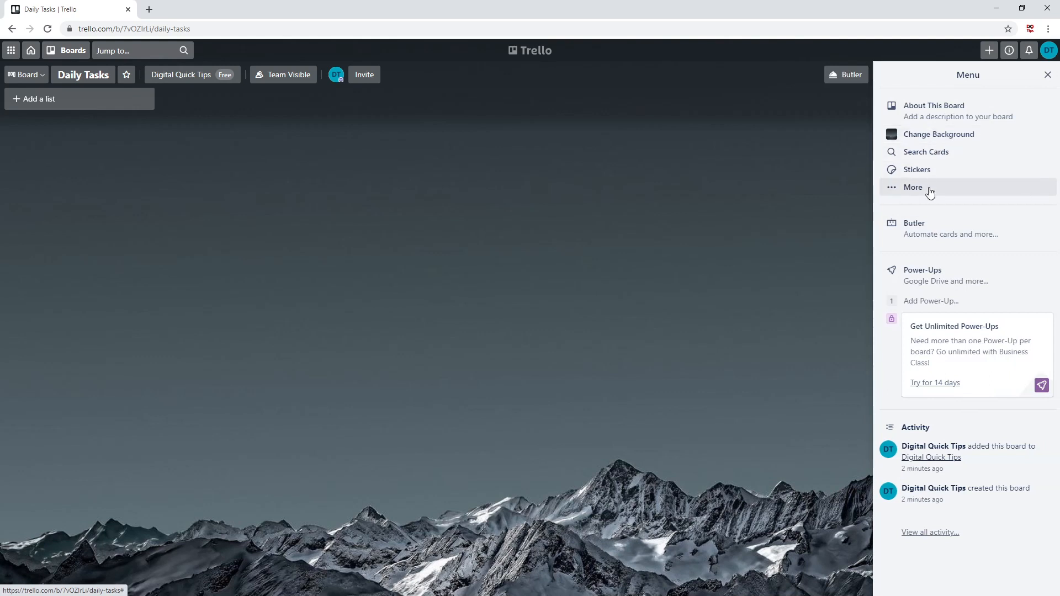
mouse_move(1049, 78)
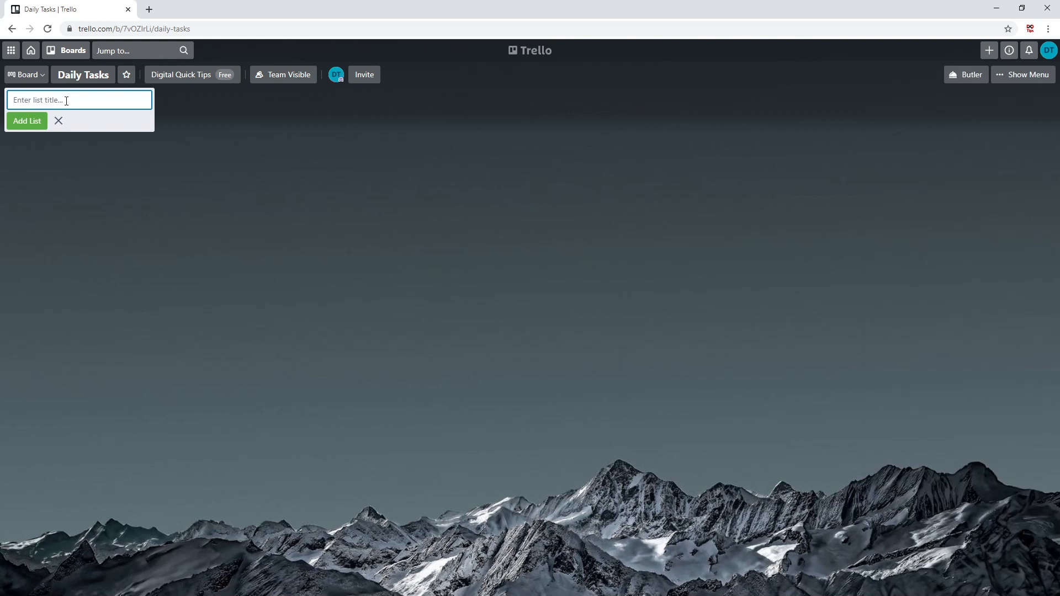
Add the lists 'Tasks to do', 'In Progress' and 'Completed', then close the list form.
text(Task)
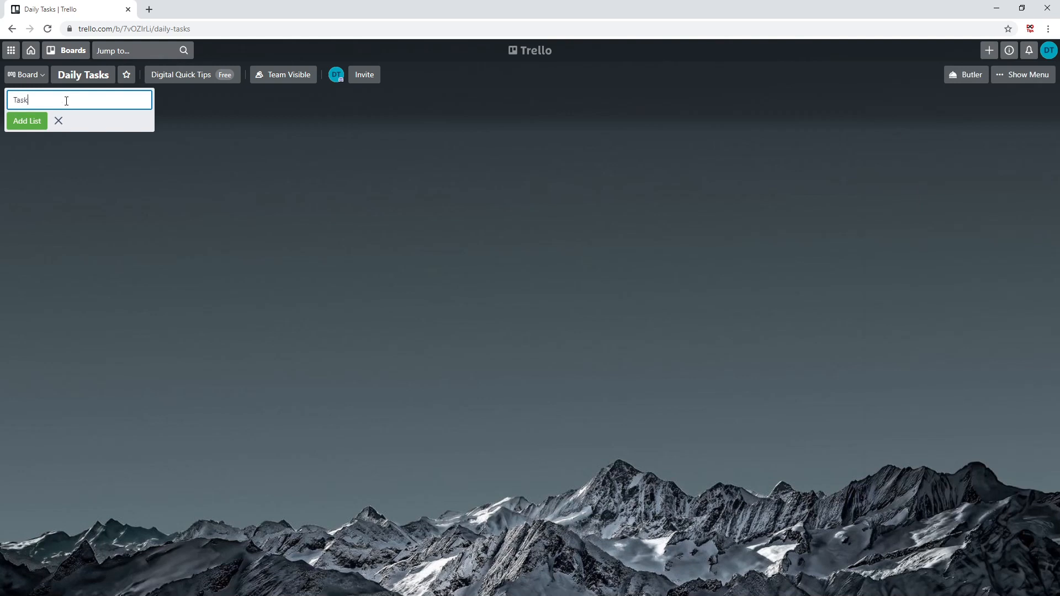
click(27, 121)
text(In Progre)
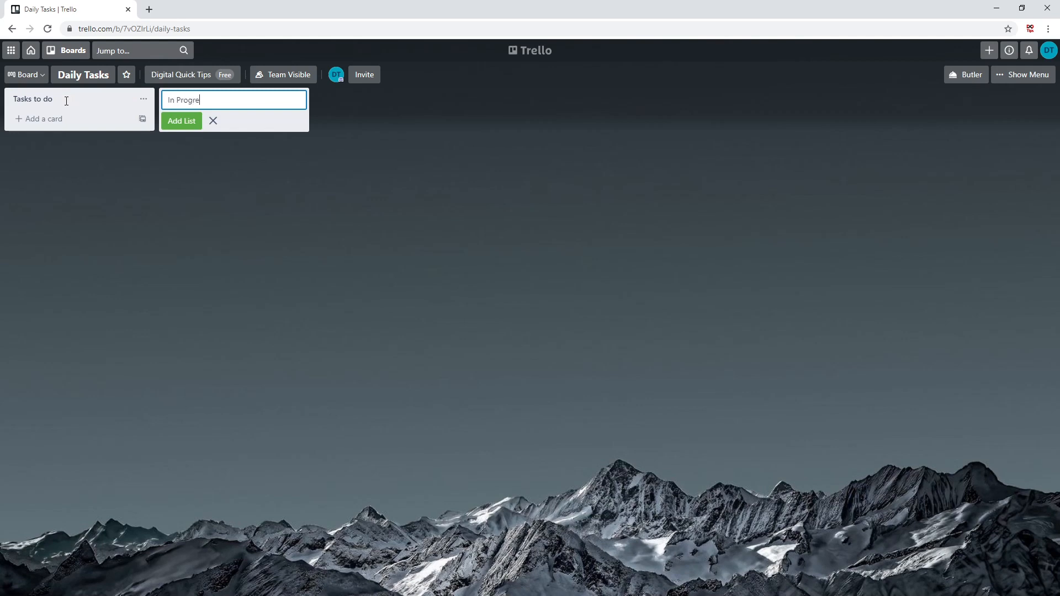
click(181, 121)
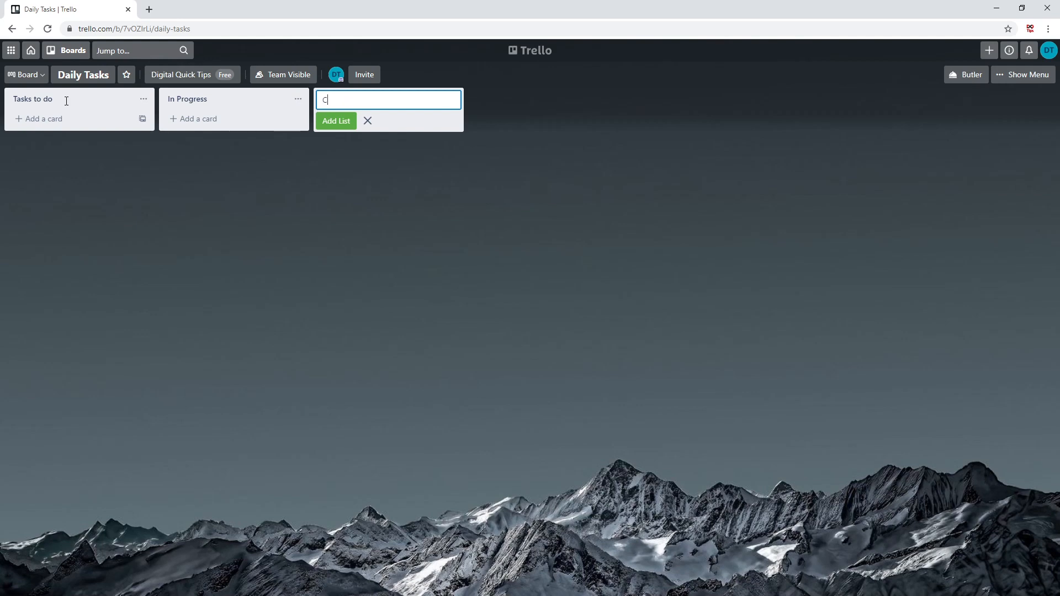
click(335, 121)
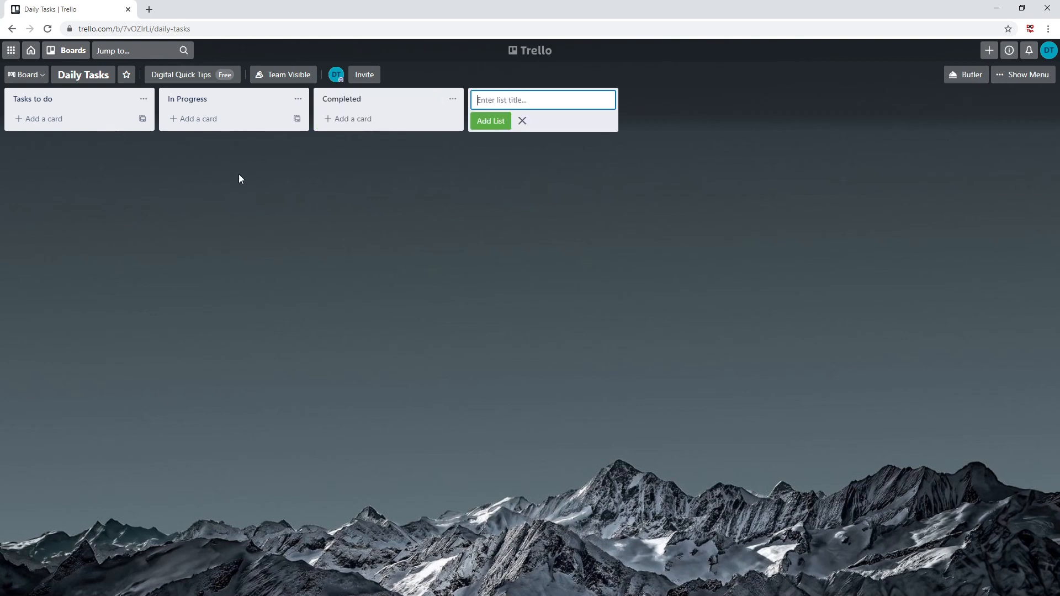
click(521, 121)
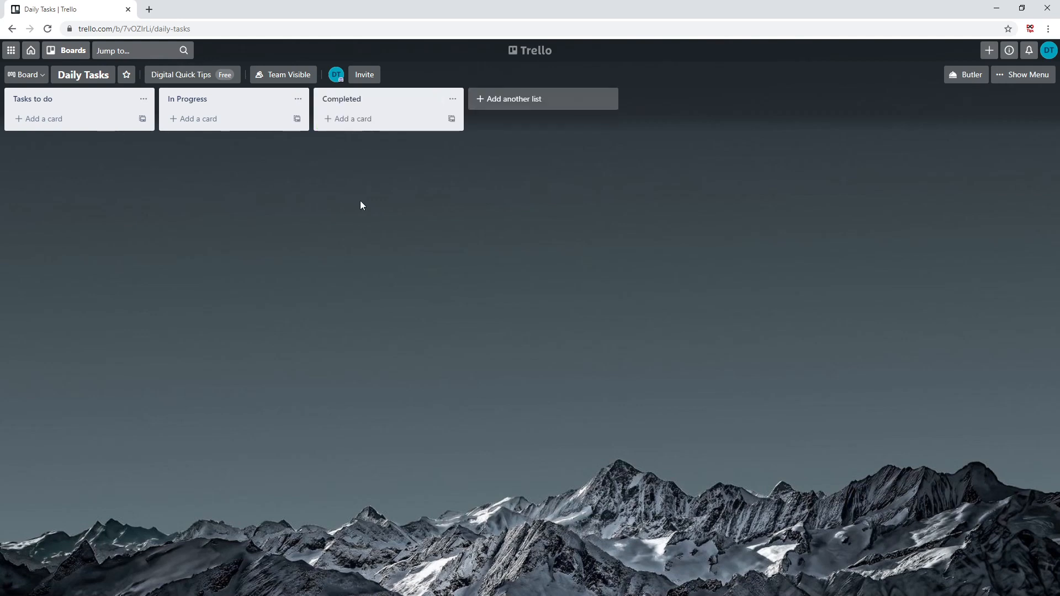